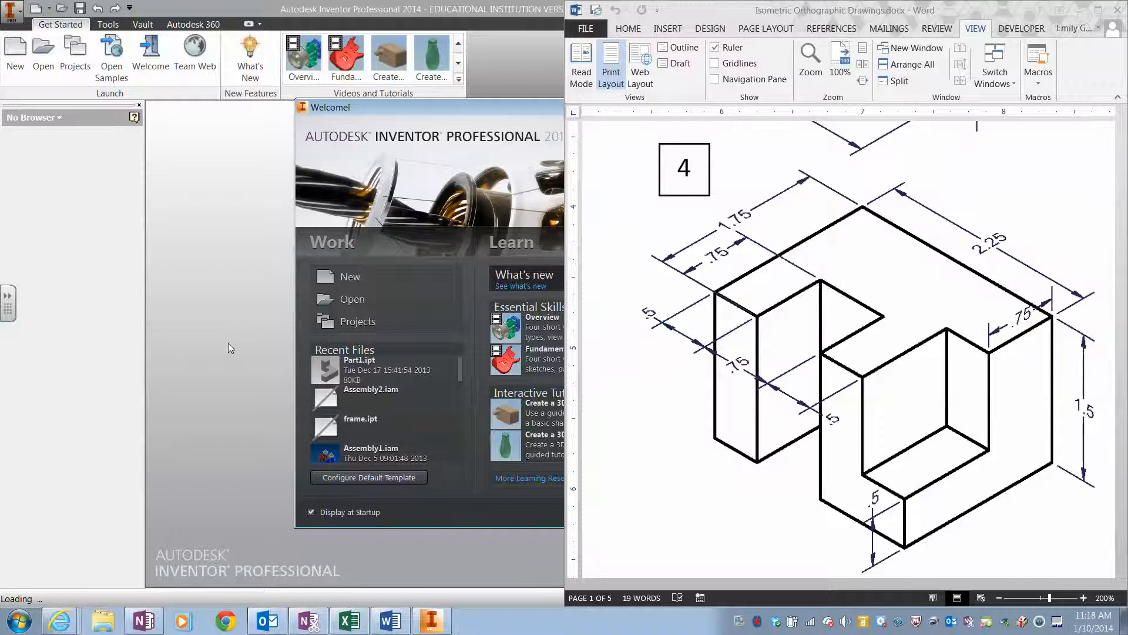
mouse_move(254, 334)
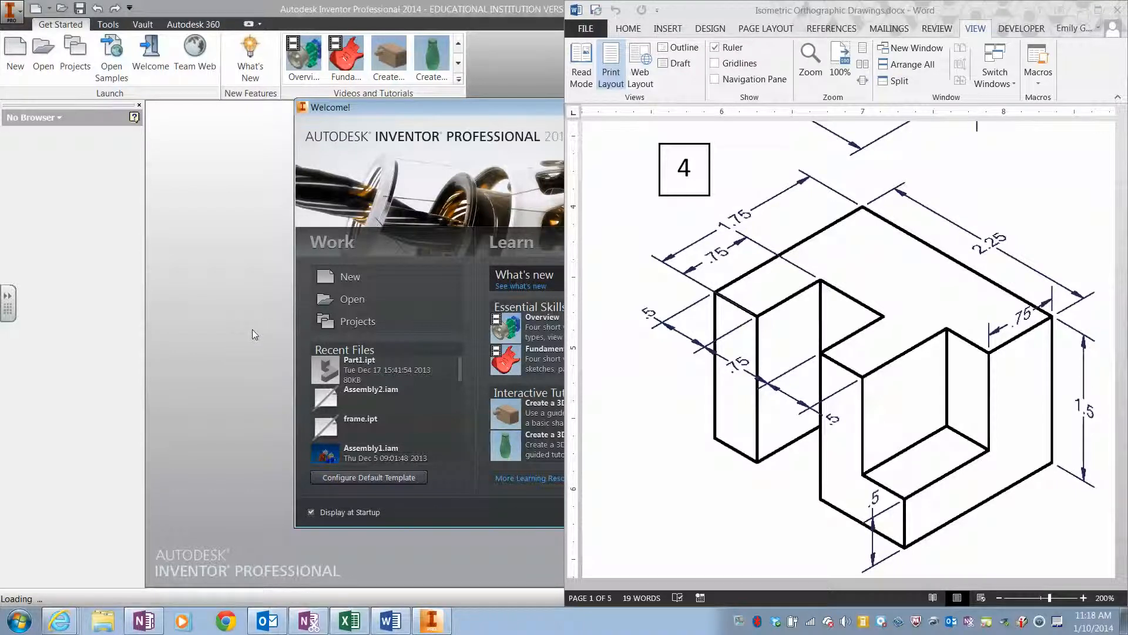
mouse_move(253, 7)
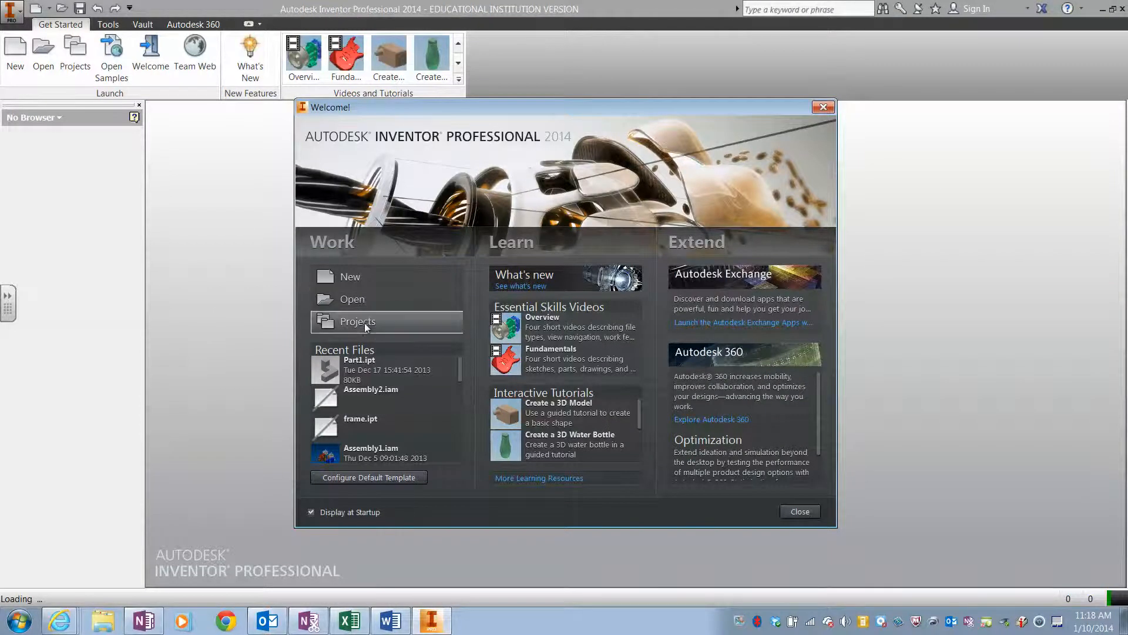
- Delete the old IsoShapes project and launch the new-project wizard
click(357, 321)
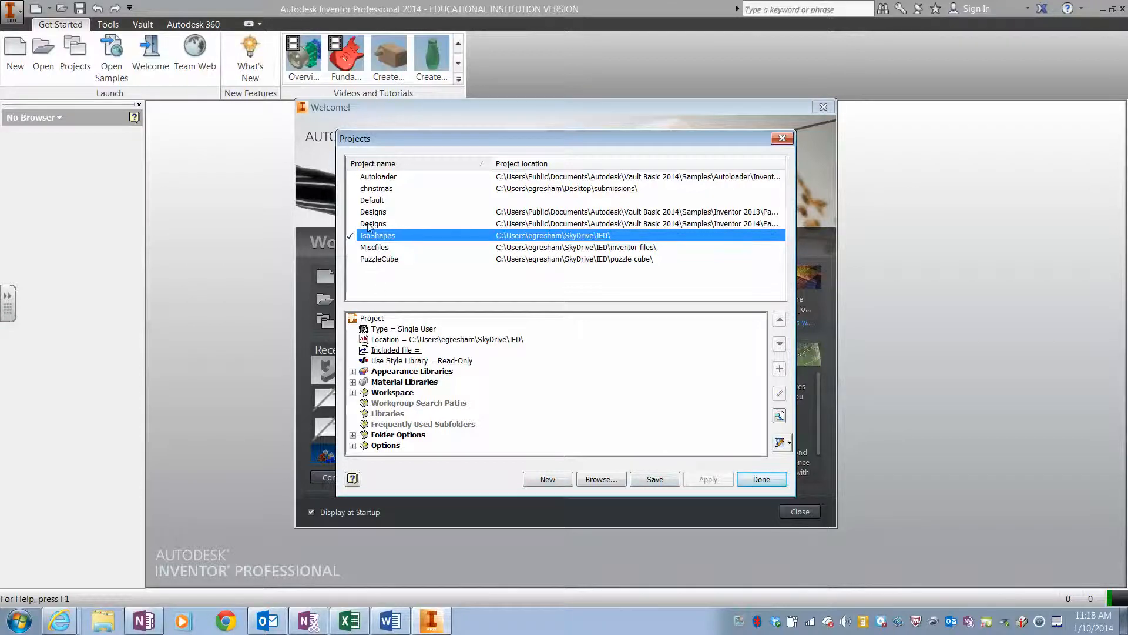
right_click(377, 235)
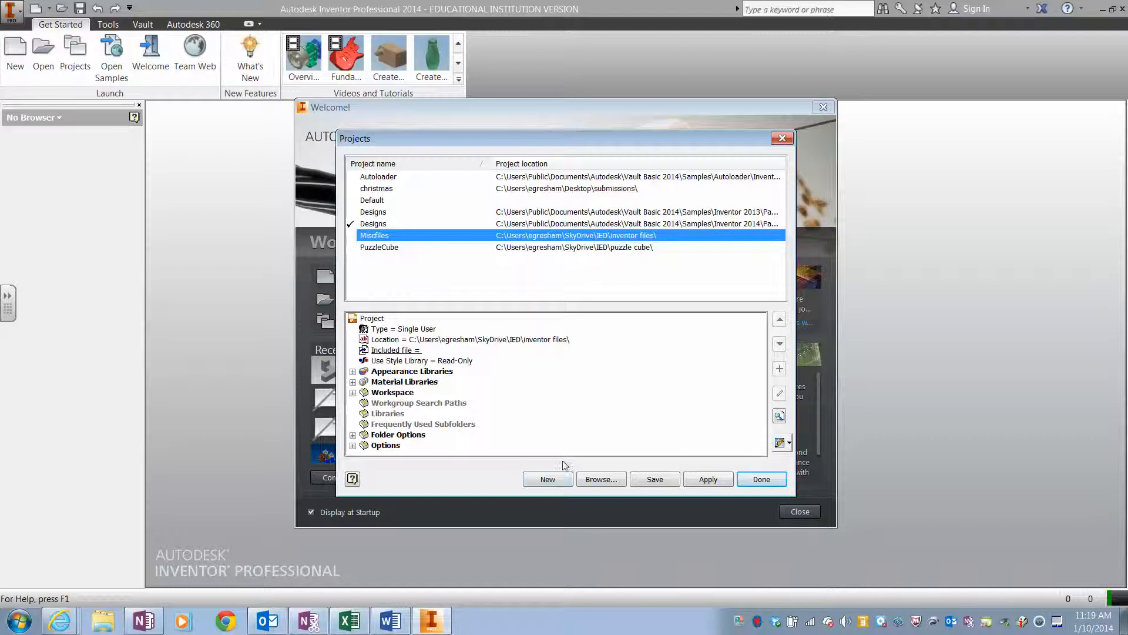
click(548, 479)
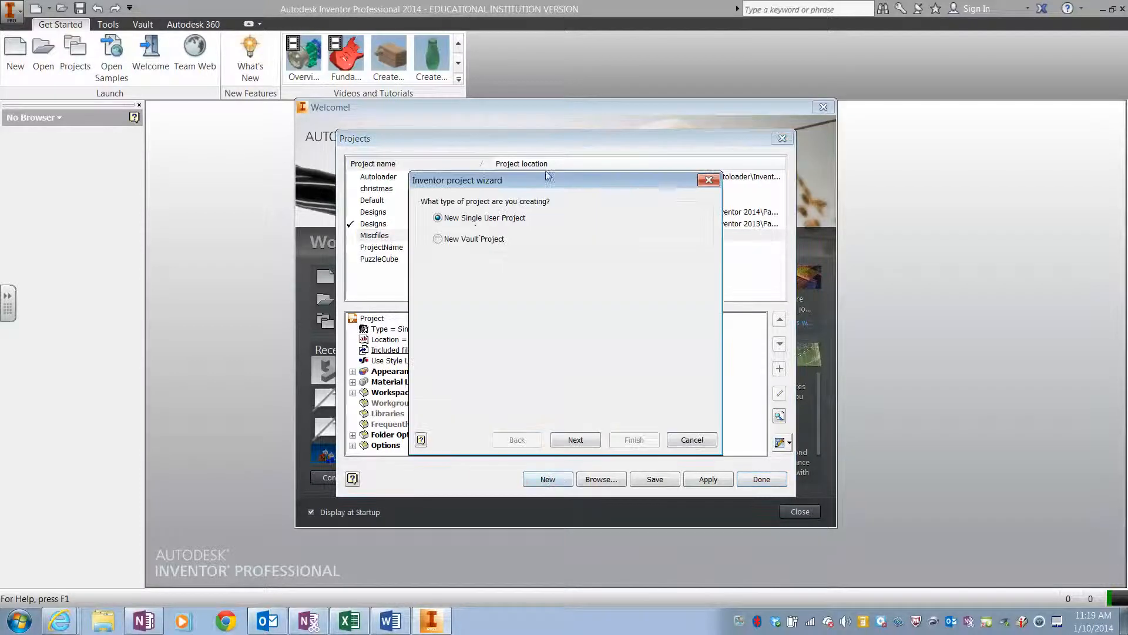
- Name the single-user project 7_Iso_Shapes and open the workspace folder browser
click(575, 439)
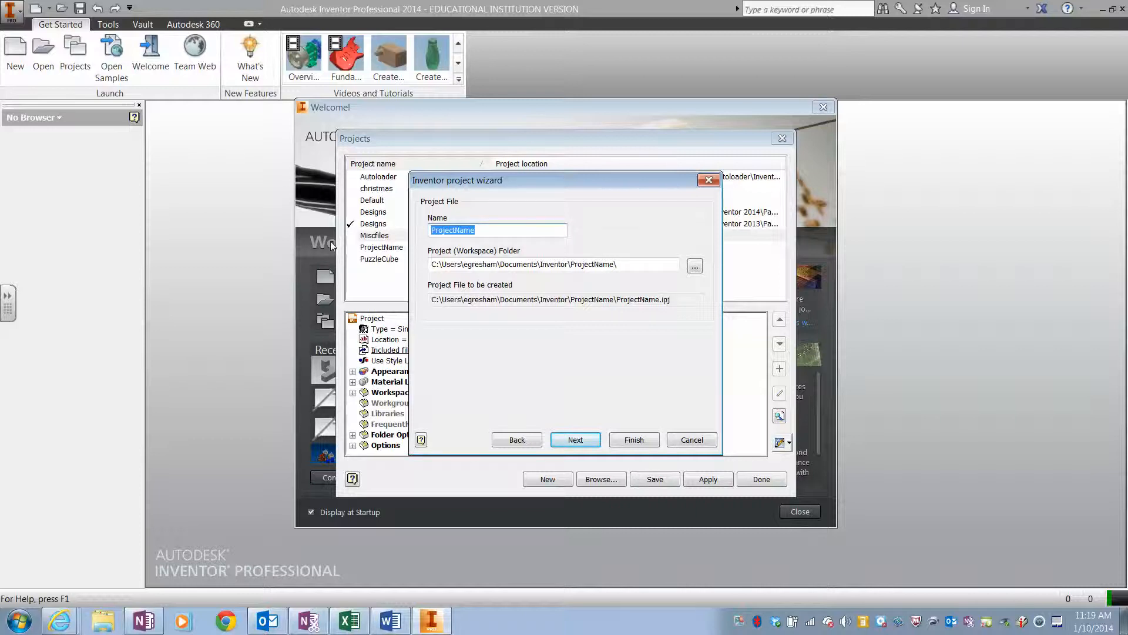
text(7 Is)
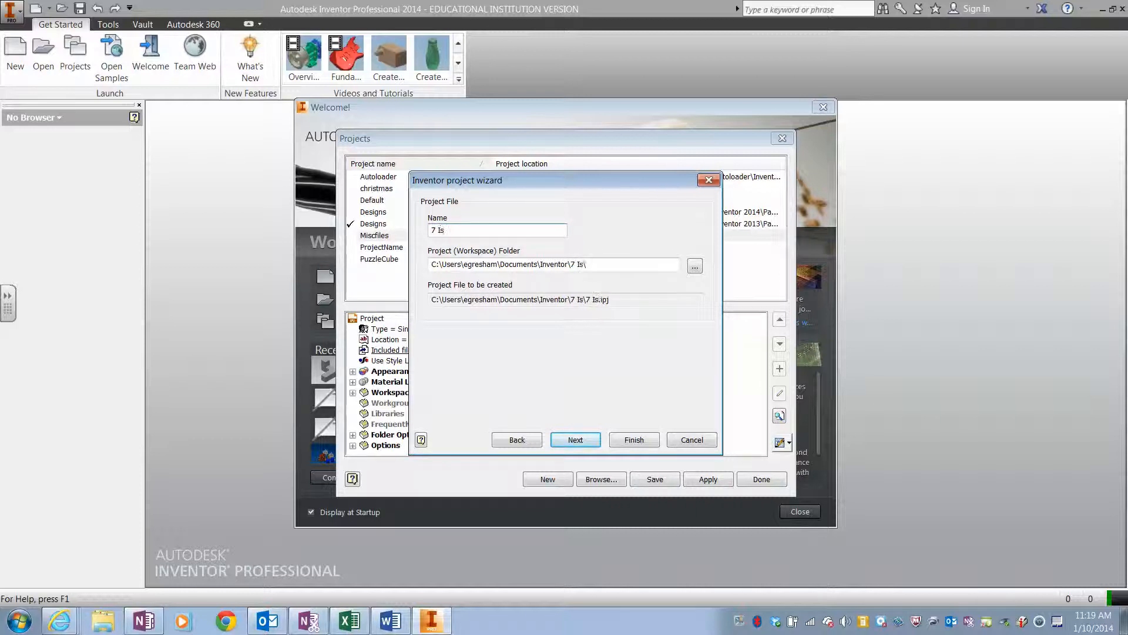
key(BackSpace)
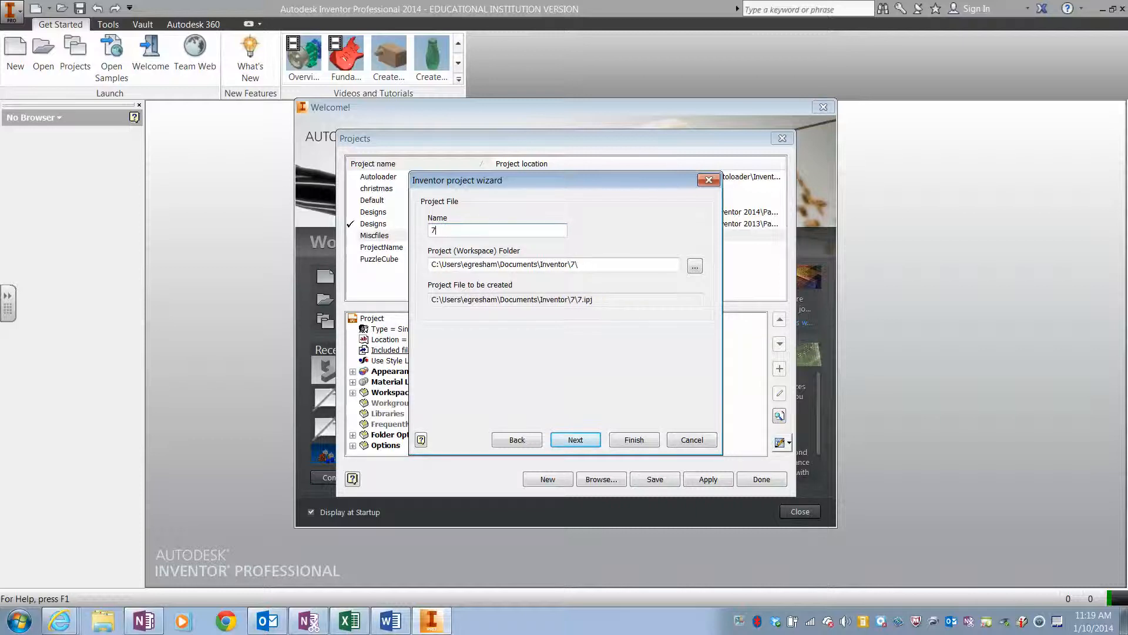
text(_Iso_Shapes)
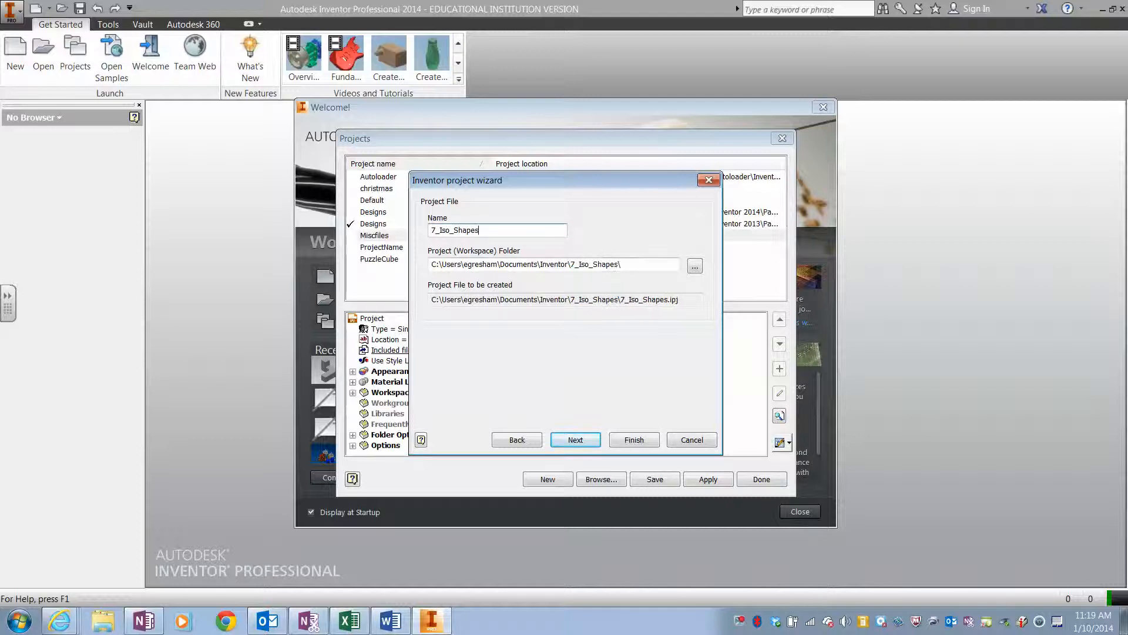
click(693, 266)
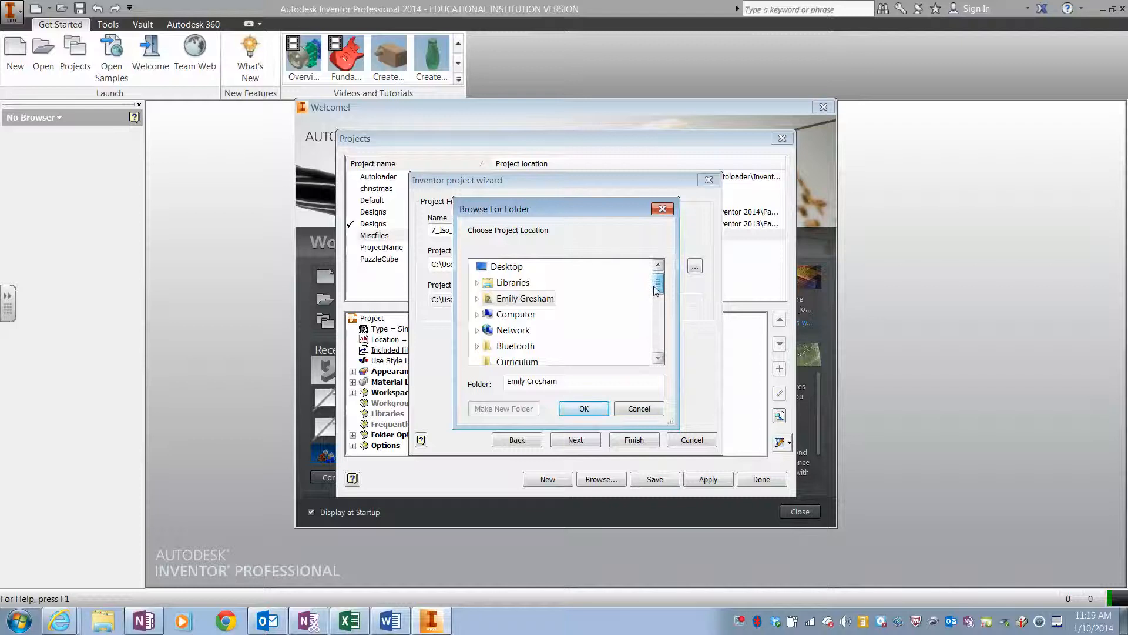
- Create a new folder under IED, typing 7_Iso as its name, and confirm it
click(477, 298)
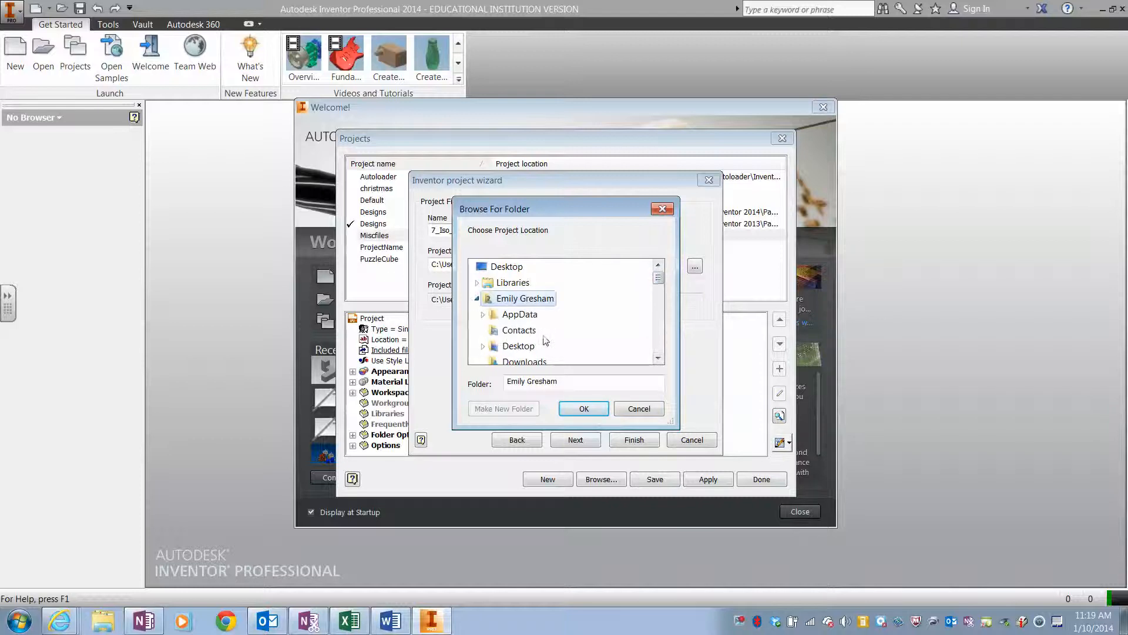
scroll(down, 3)
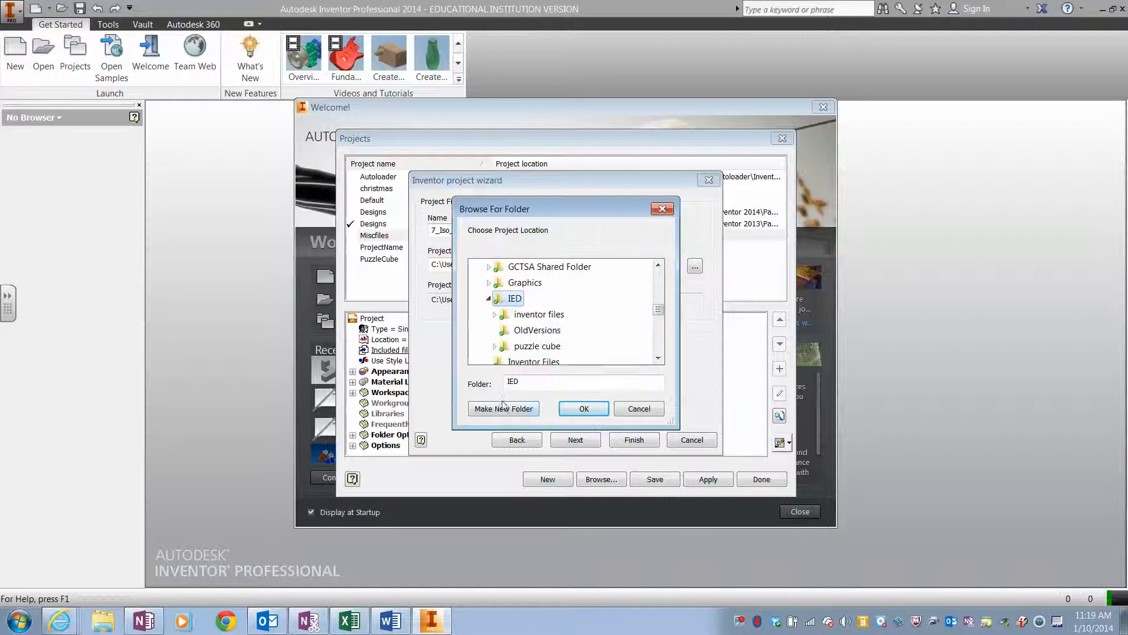
mouse_move(538, 314)
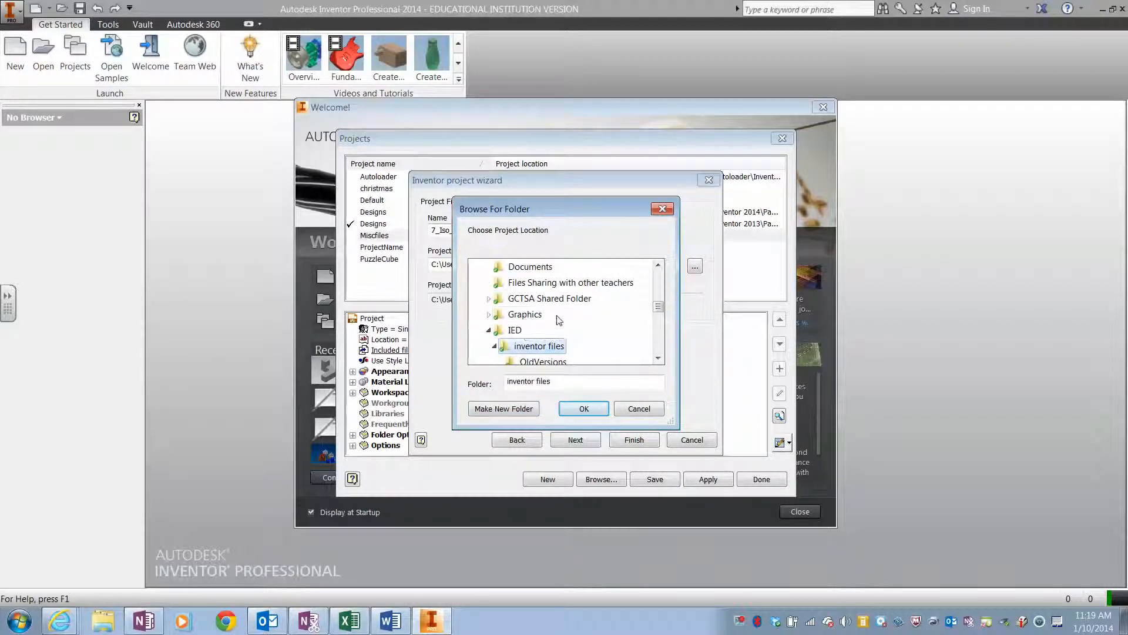
scroll(down, 3)
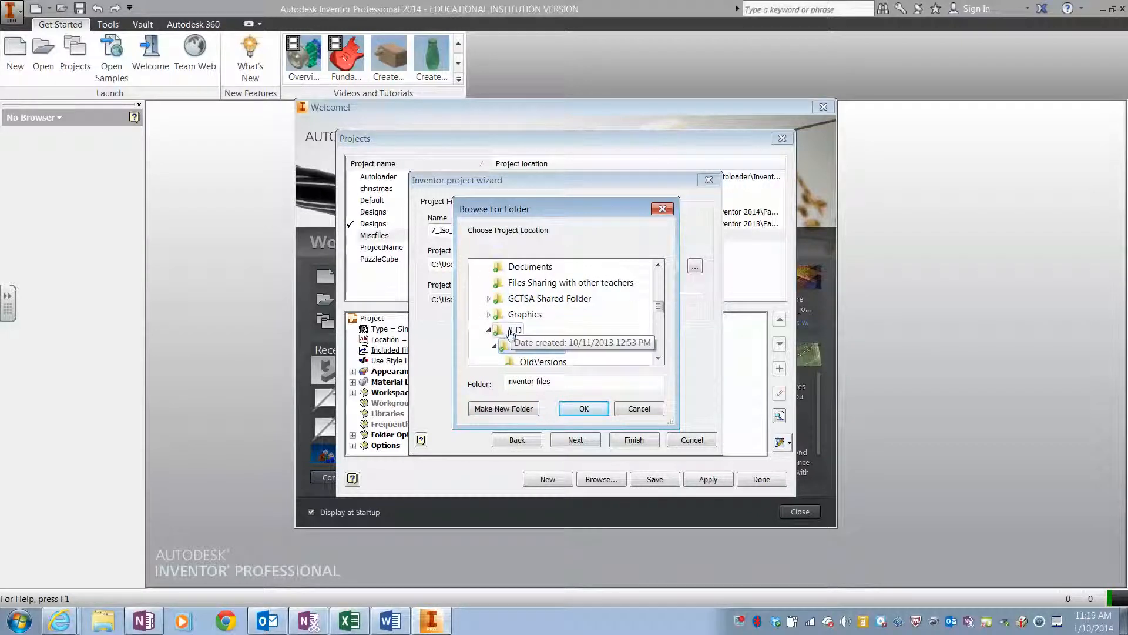
click(515, 330)
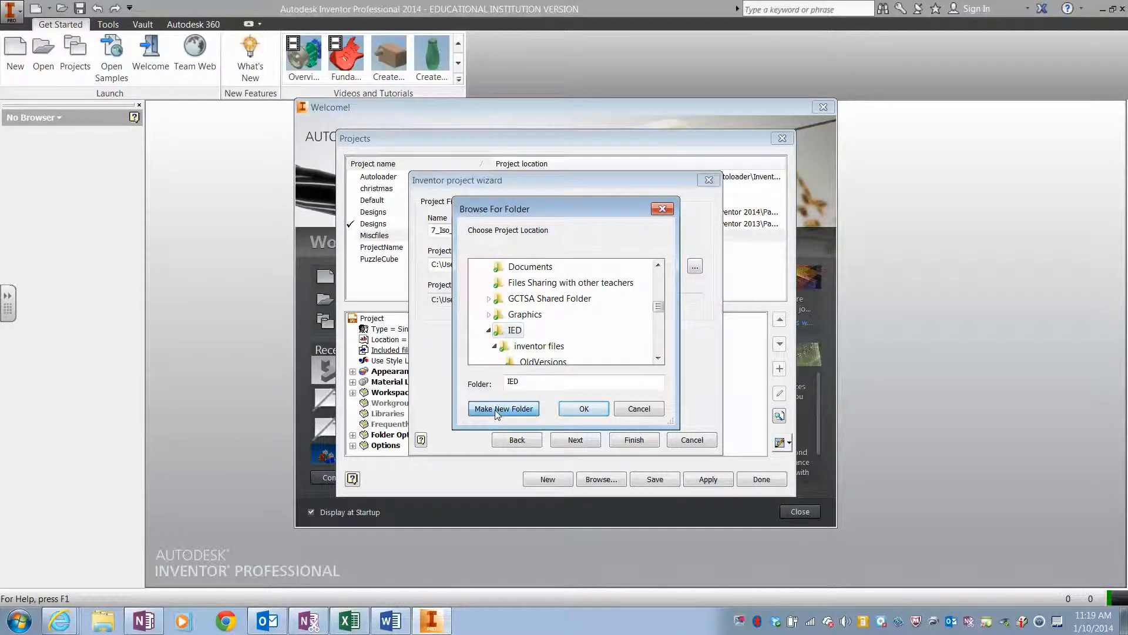
click(503, 408)
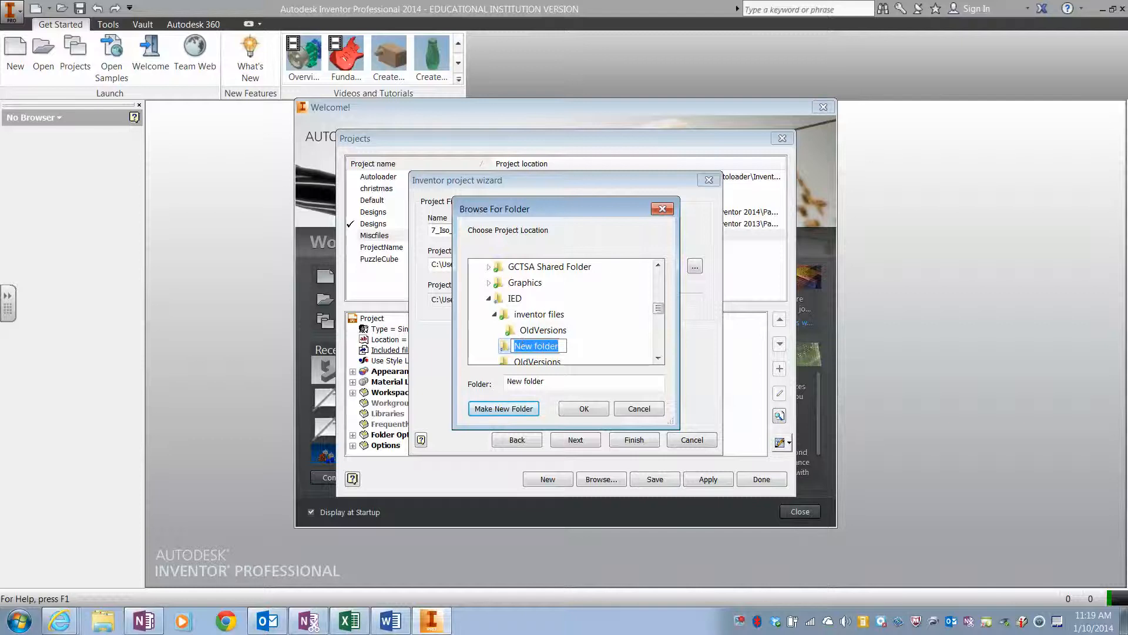
text(7)
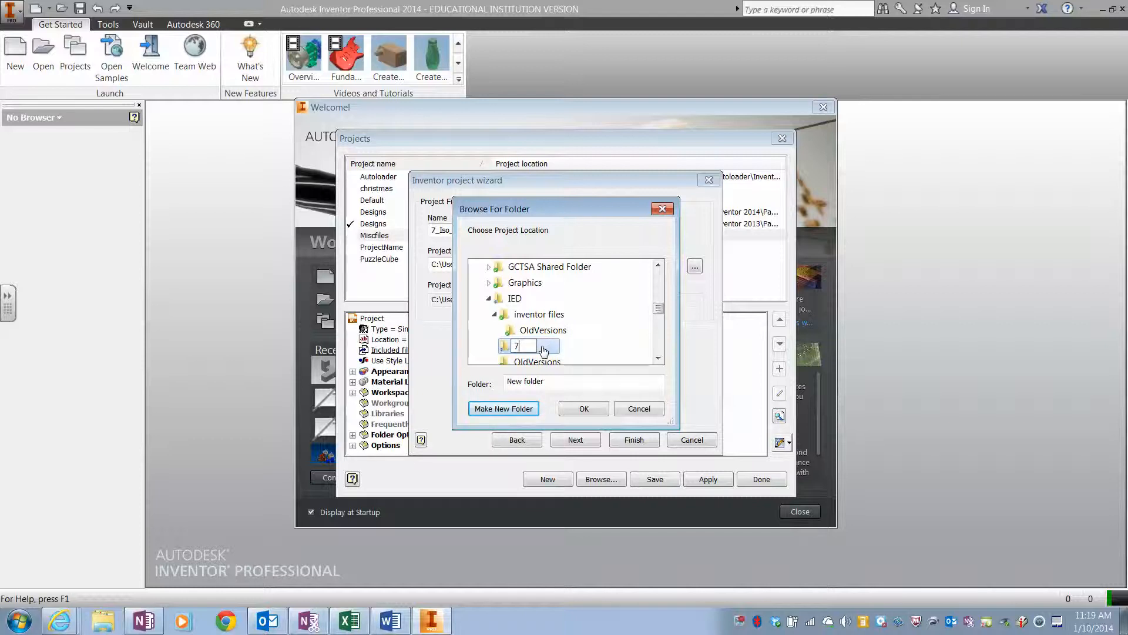
text(_Iso_Shapes)
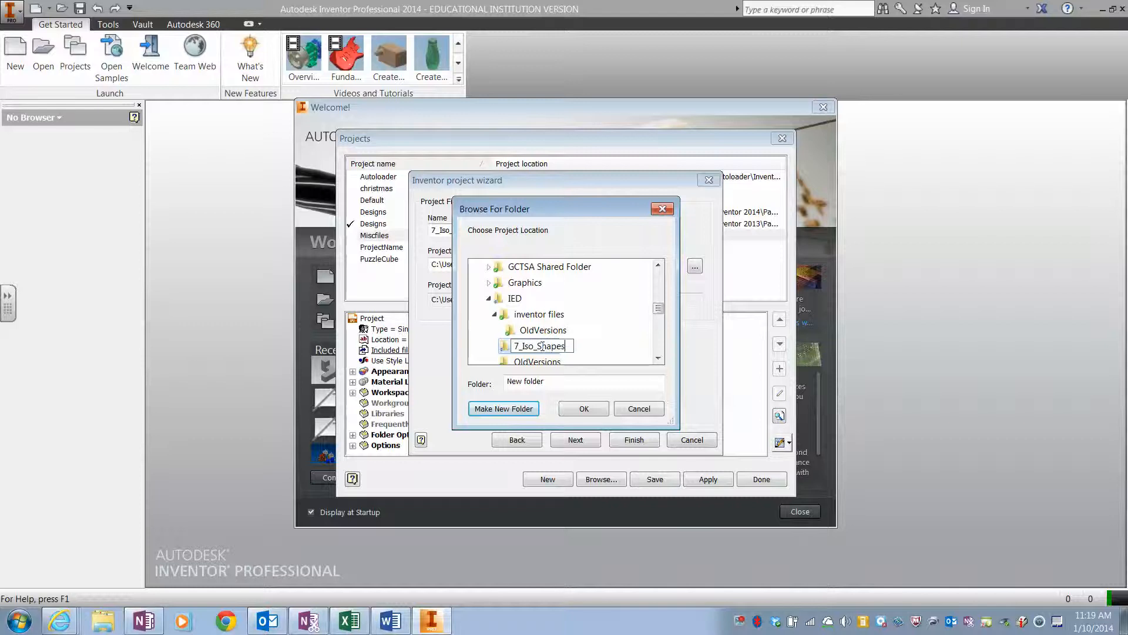
click(583, 408)
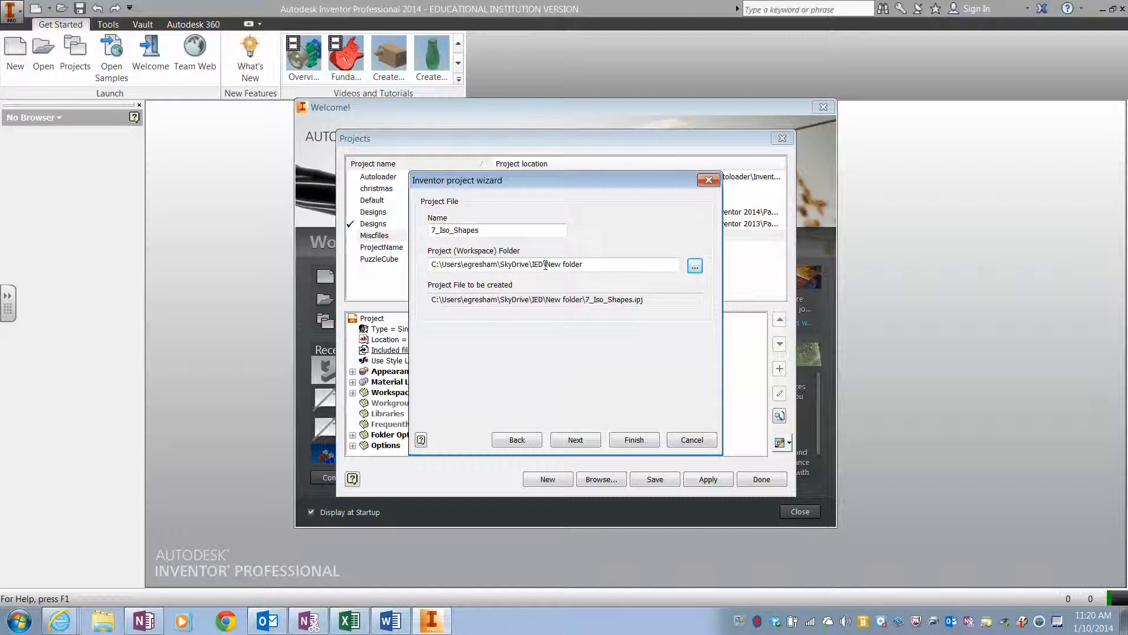
- Reopen the workspace folder chooser and expand the user's folders
double_click(564, 264)
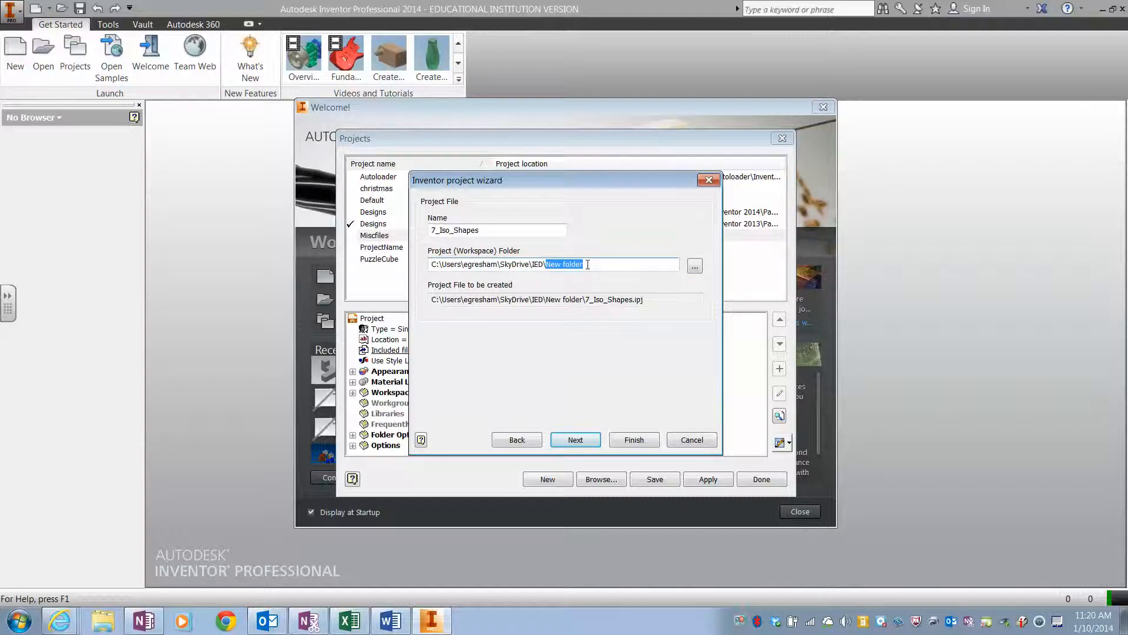
click(694, 265)
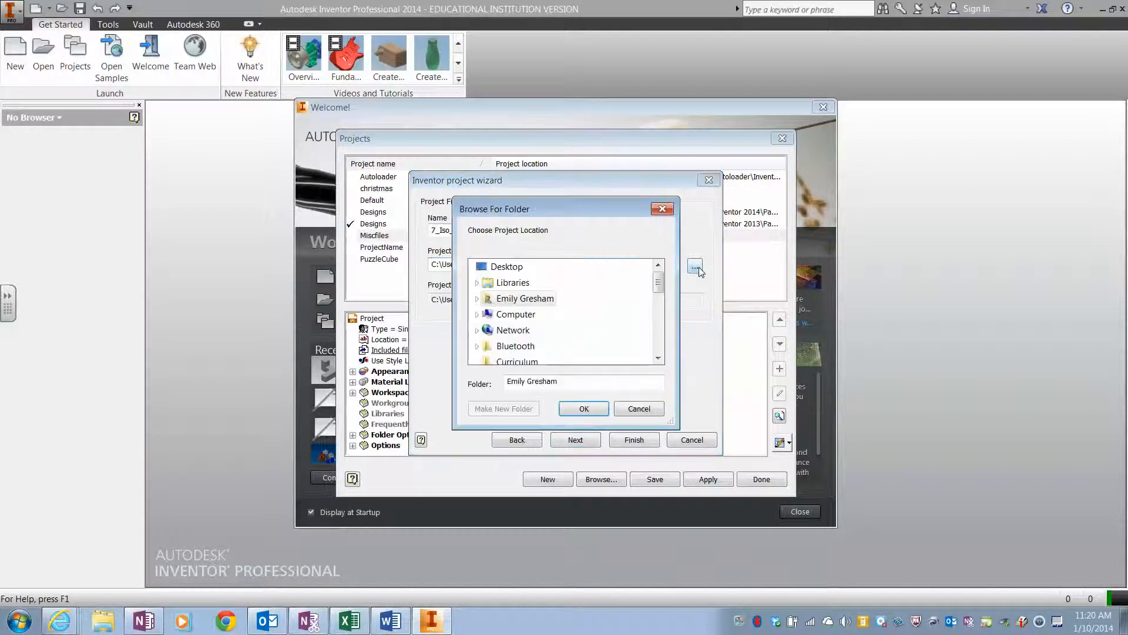
click(477, 298)
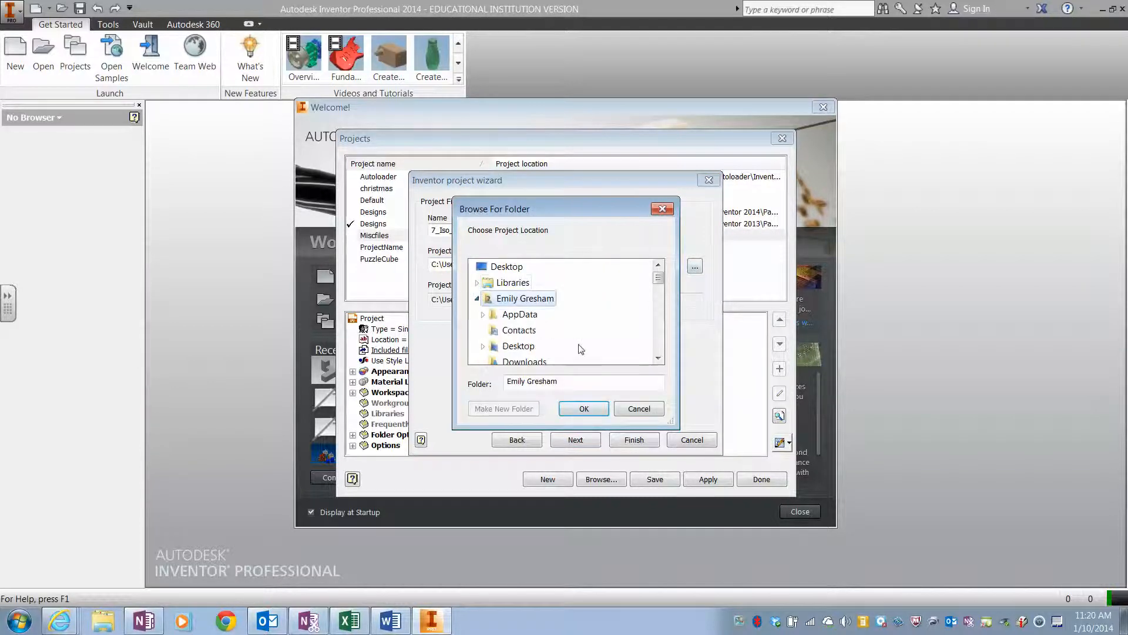
scroll(down, 3)
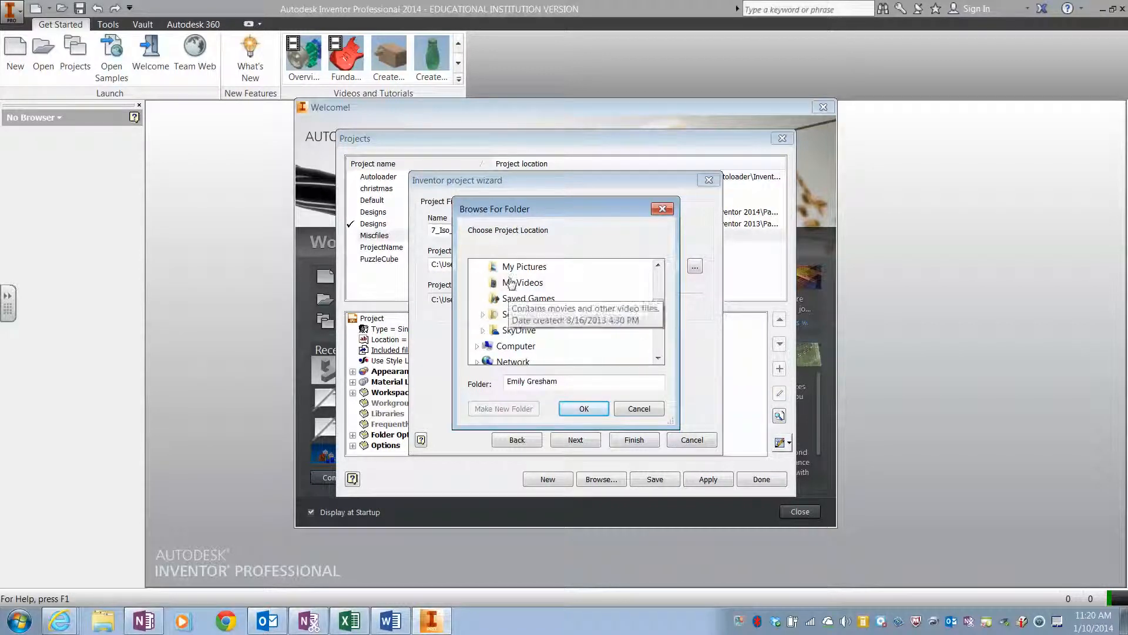
scroll(up, 3)
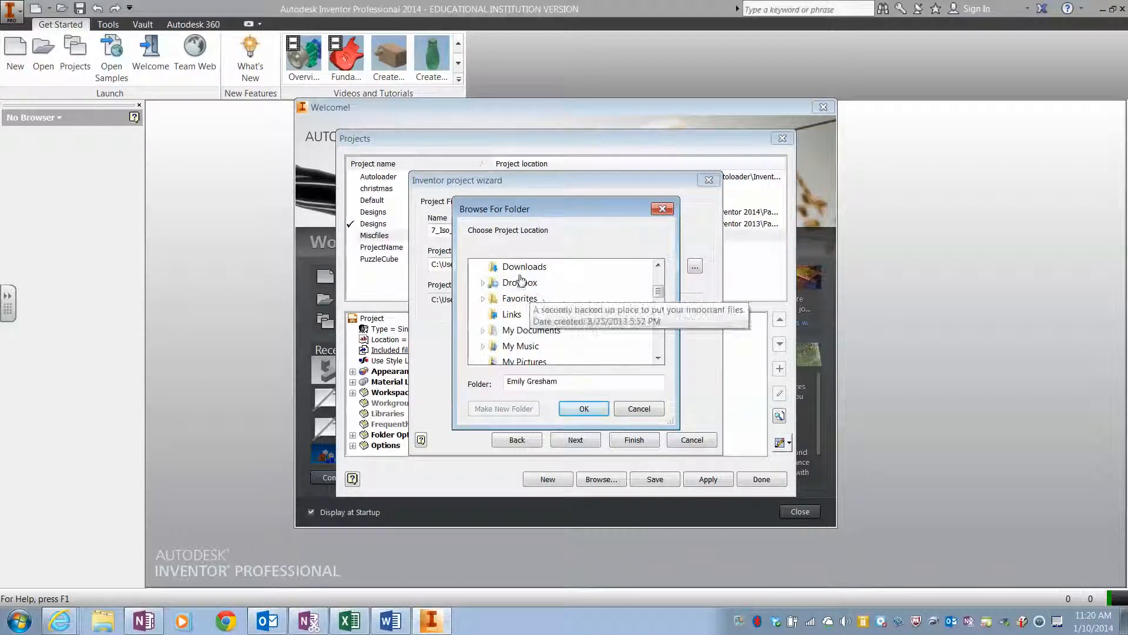
scroll(down, 3)
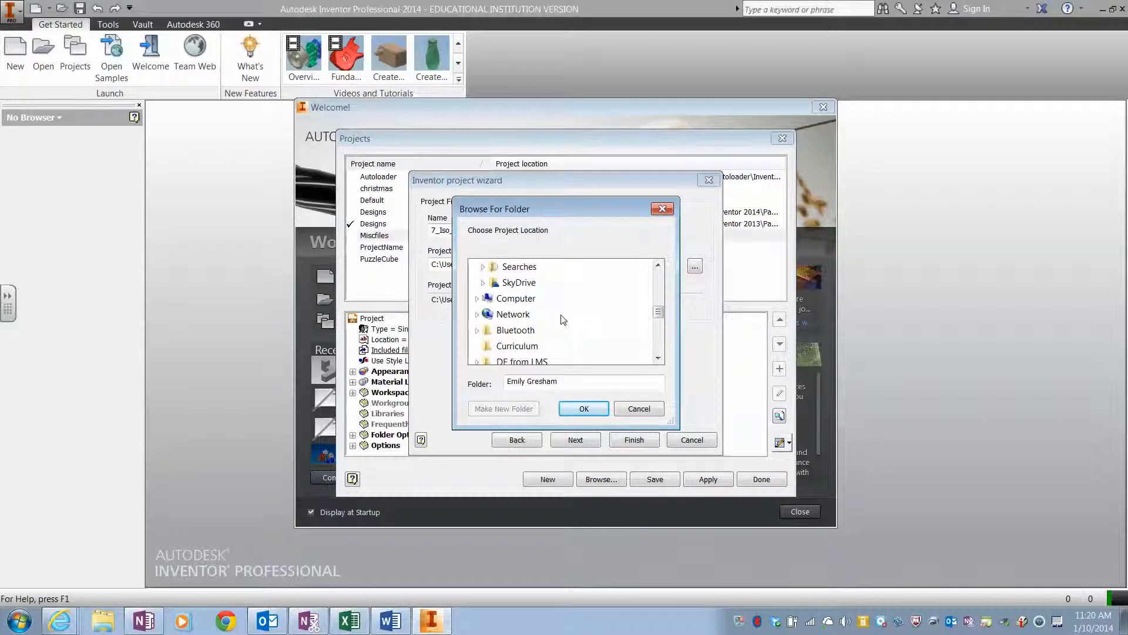
- Choose SkyDrive\IED\7_Iso_Shapes as the workspace folder
click(477, 282)
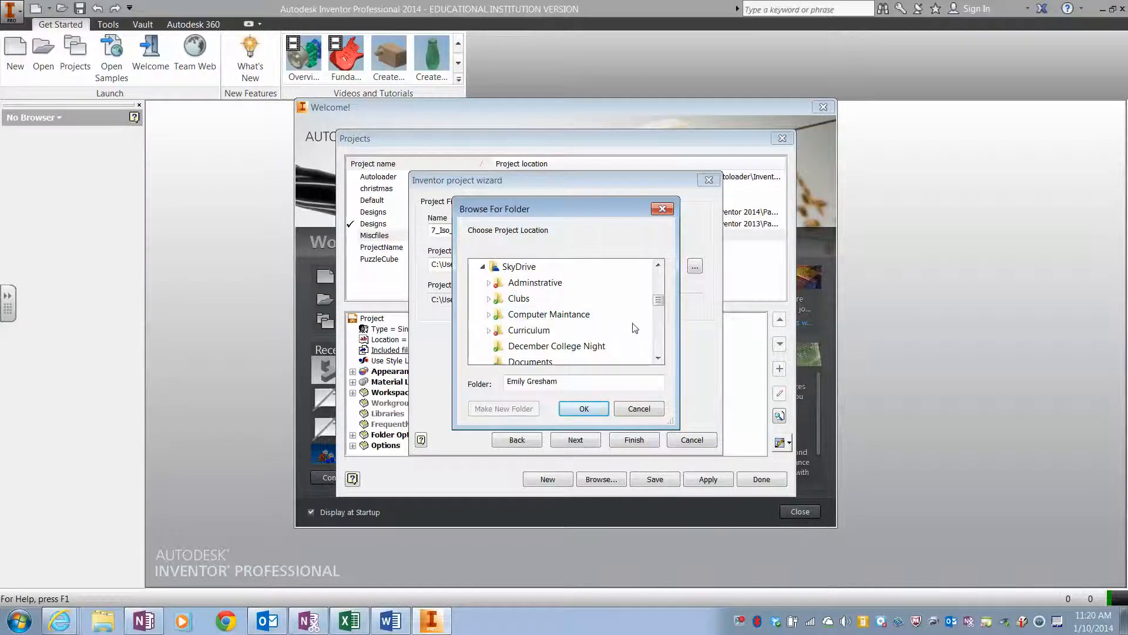
scroll(down, 3)
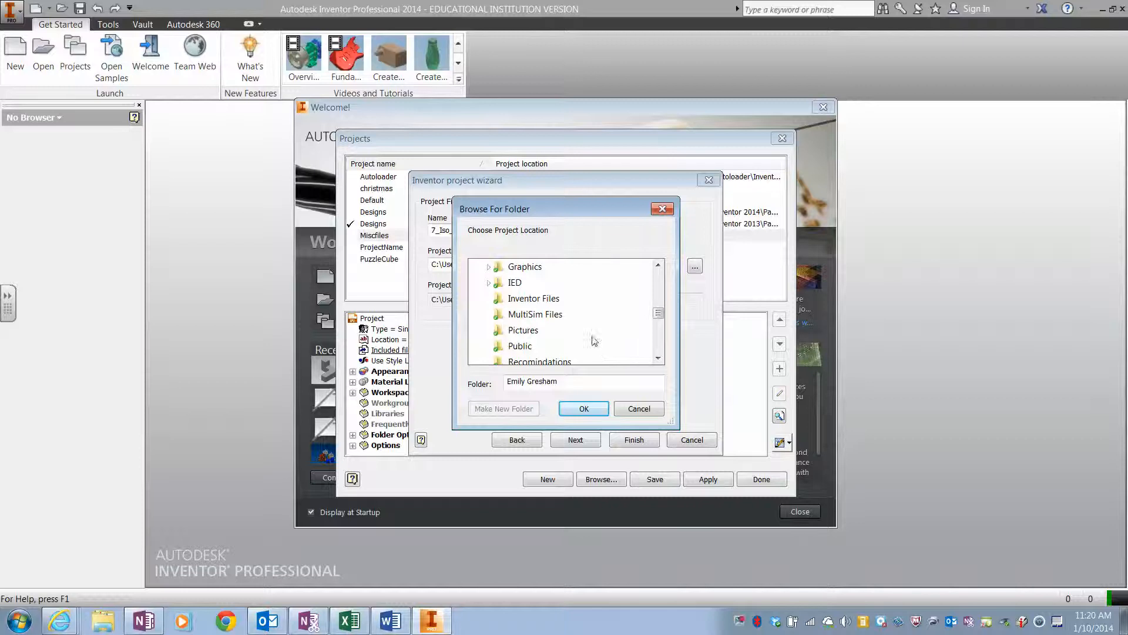
click(488, 282)
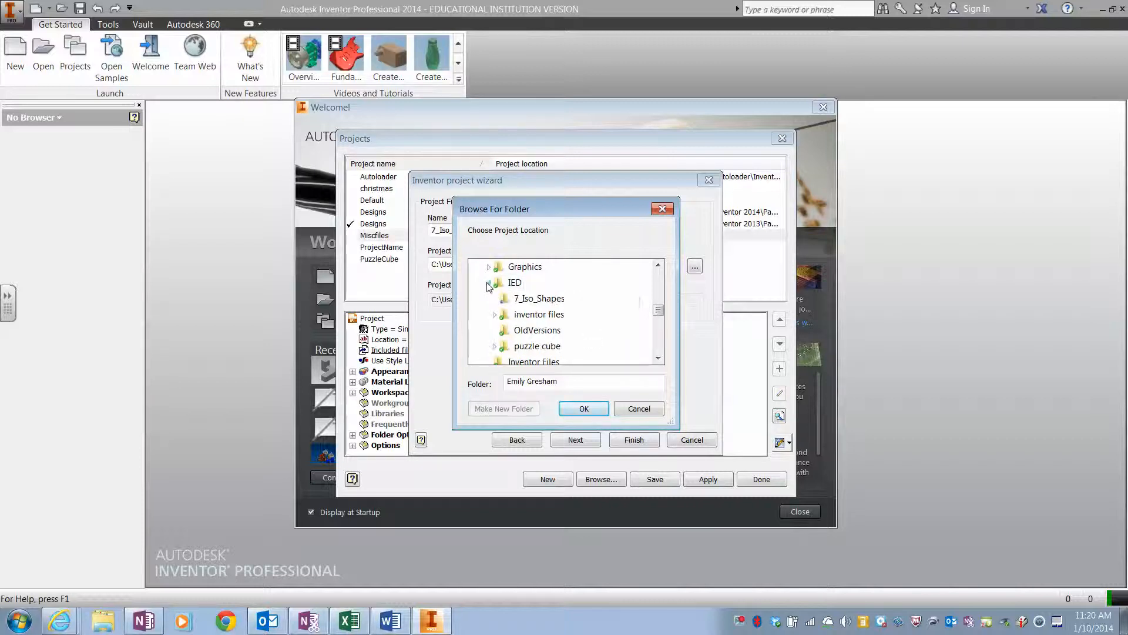
click(539, 298)
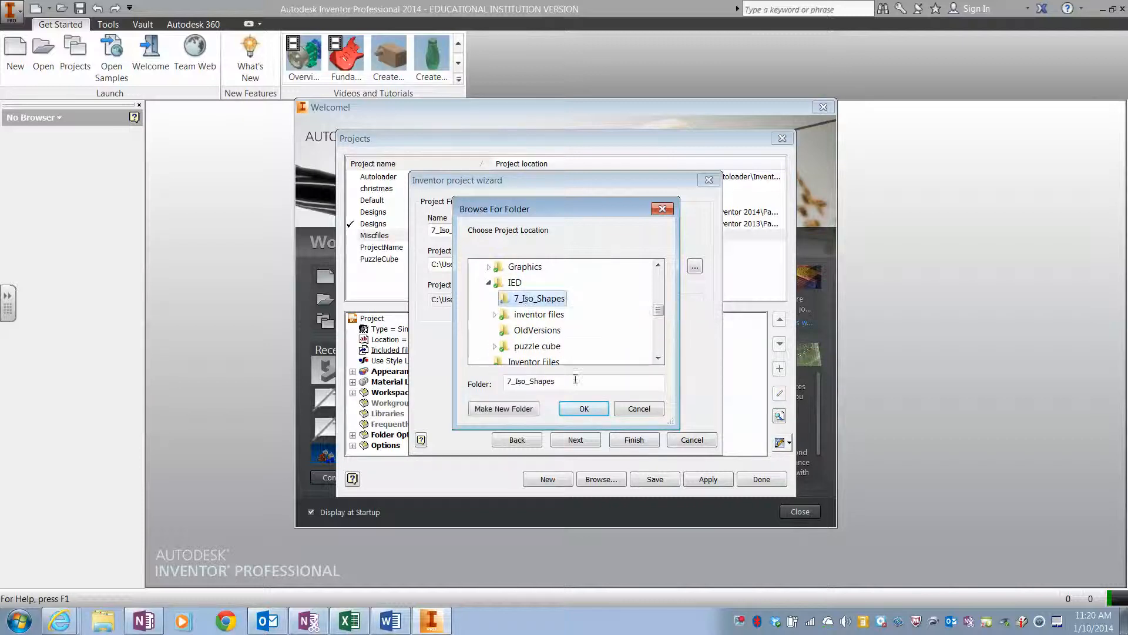
click(583, 408)
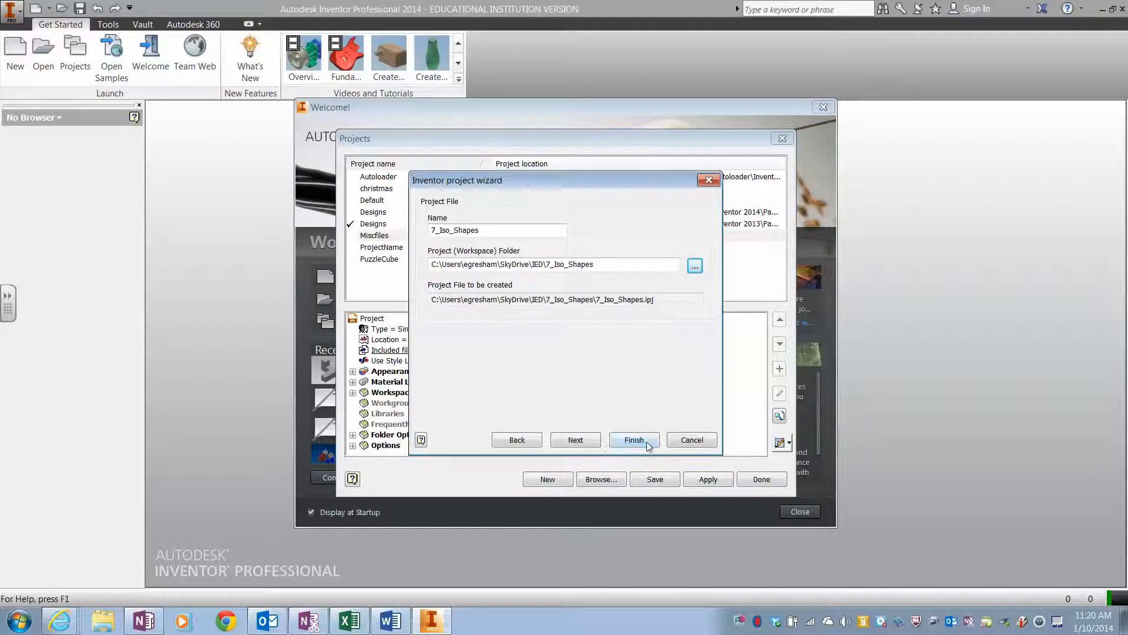
- Finish creating 7_Iso_Shapes, set it as the active project, and close Projects
click(633, 439)
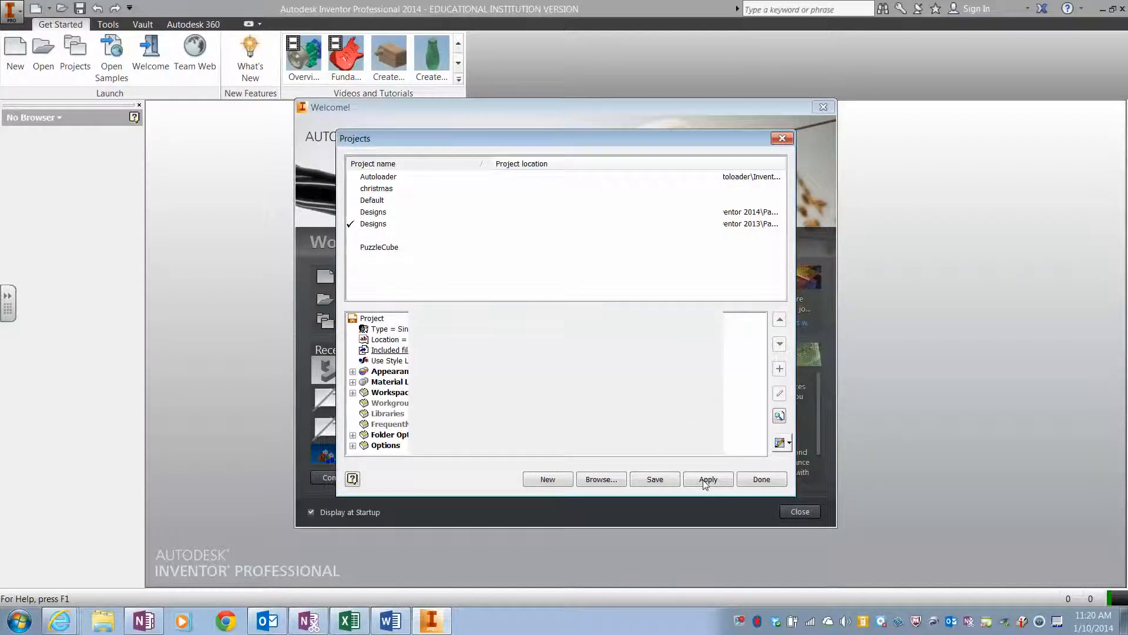
click(708, 480)
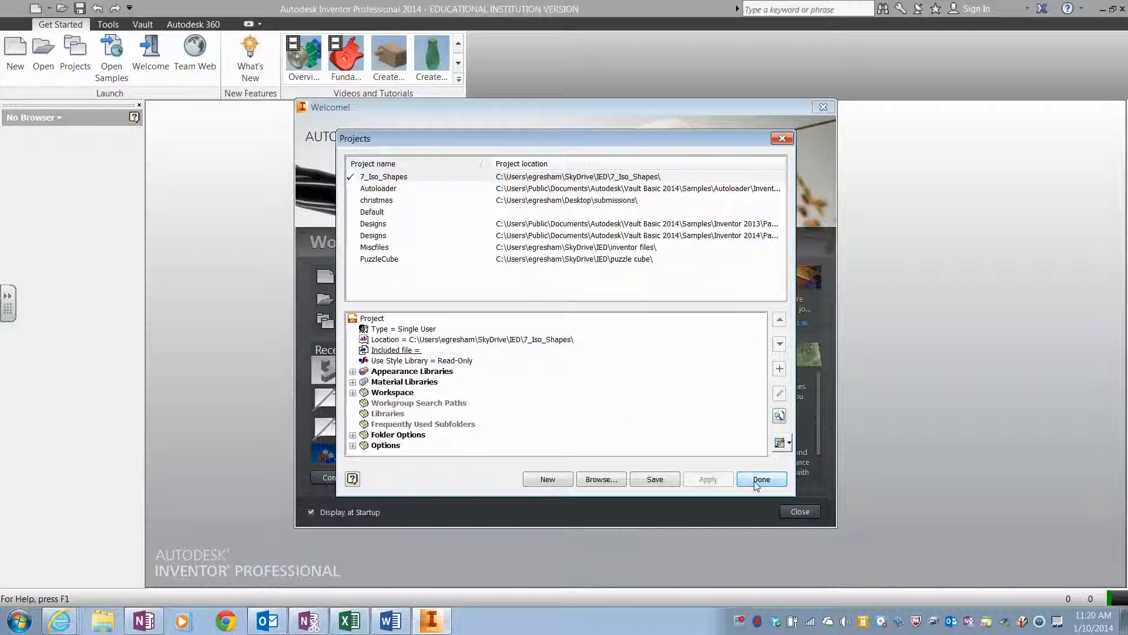
click(761, 480)
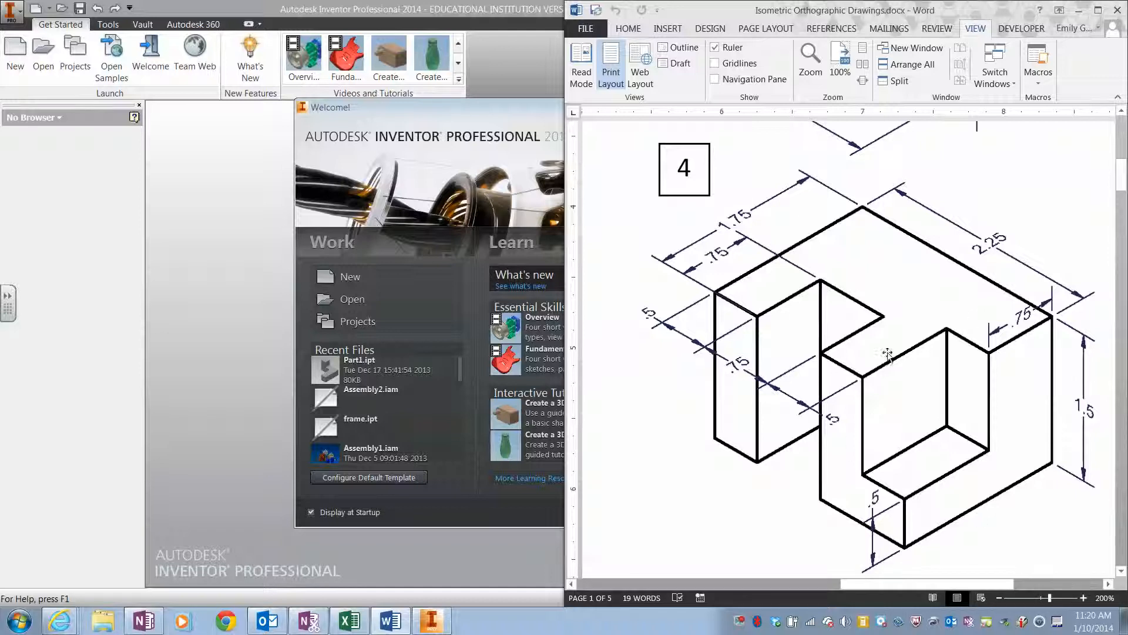
mouse_move(957, 341)
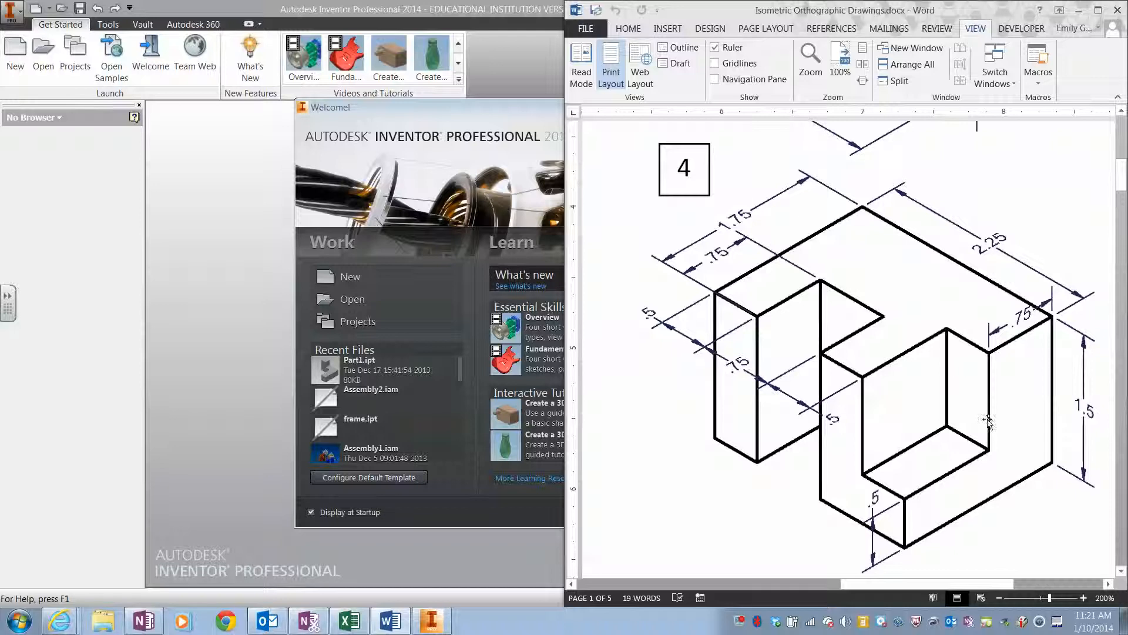
mouse_move(871, 395)
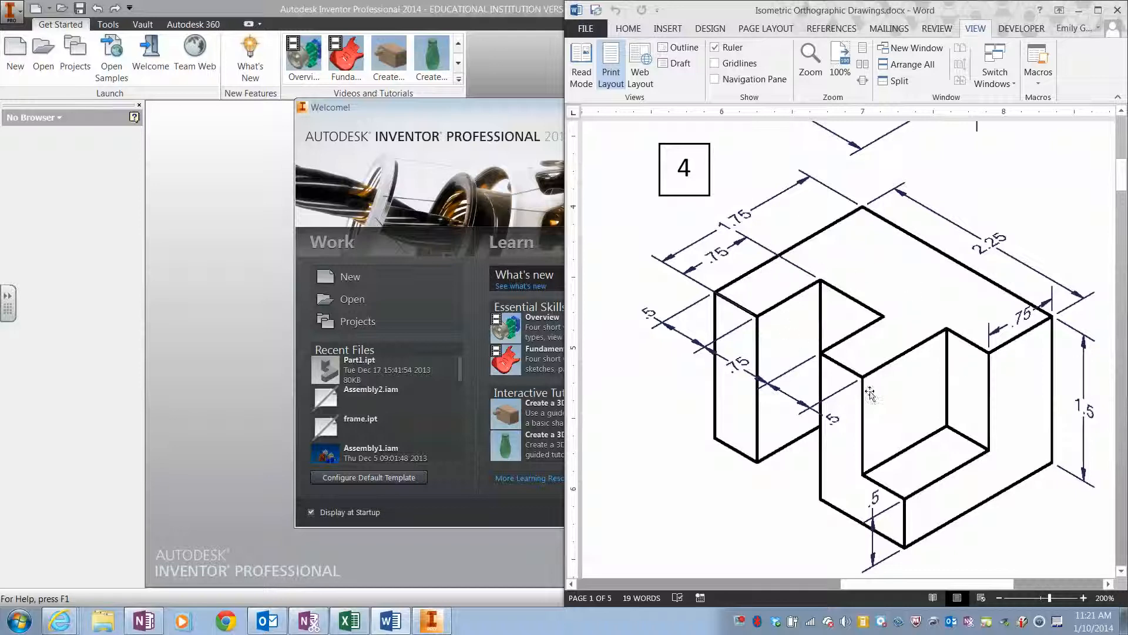
mouse_move(797, 357)
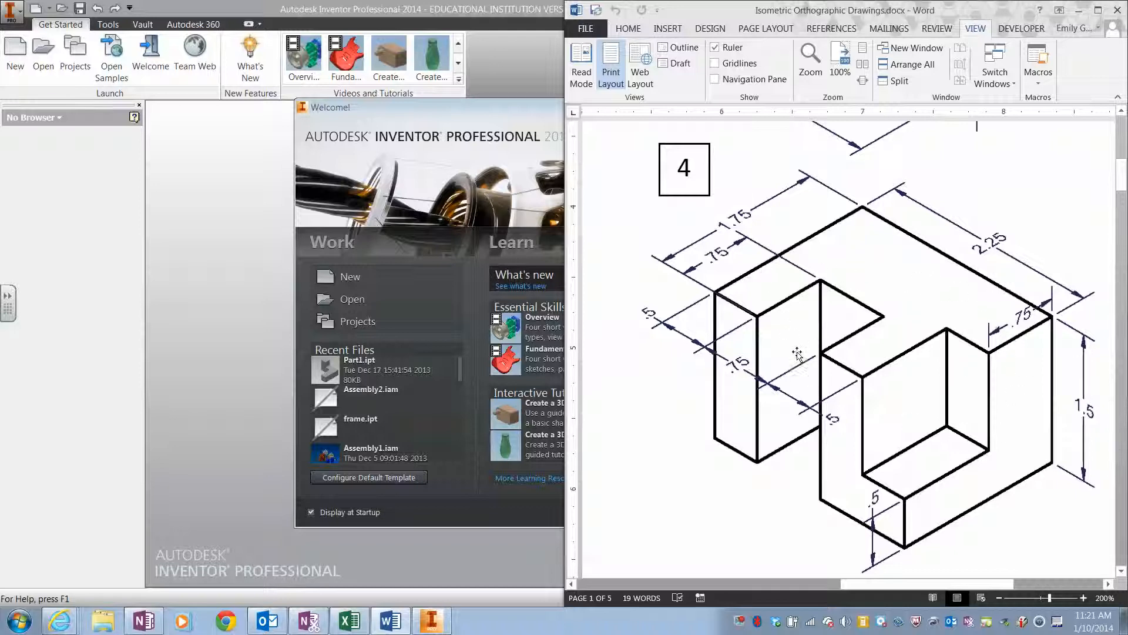
mouse_move(917, 432)
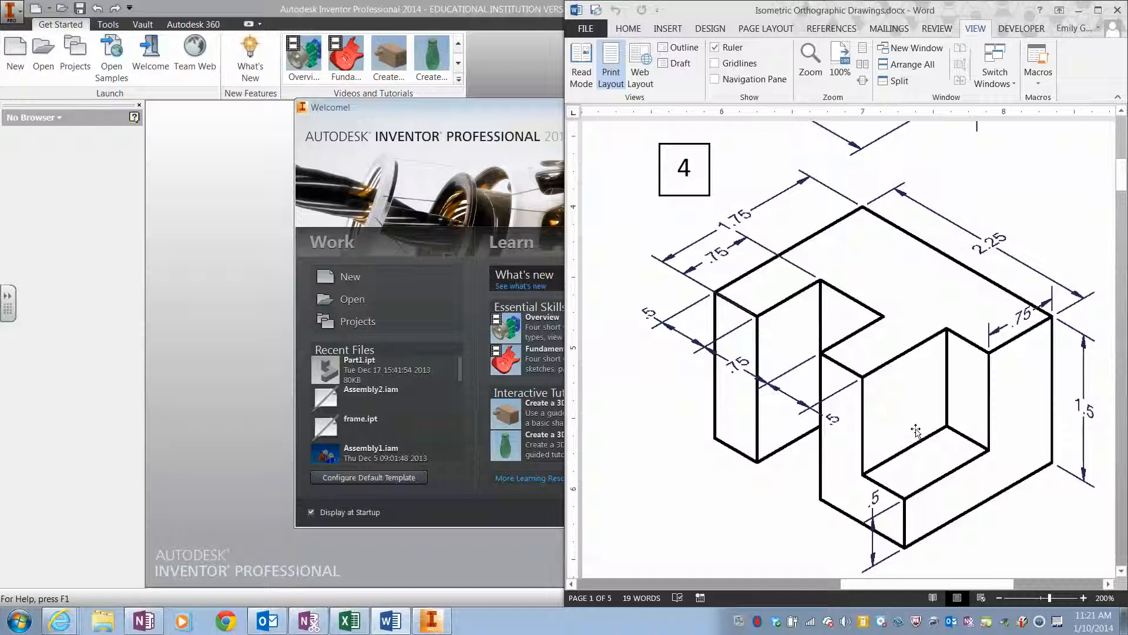
mouse_move(1003, 253)
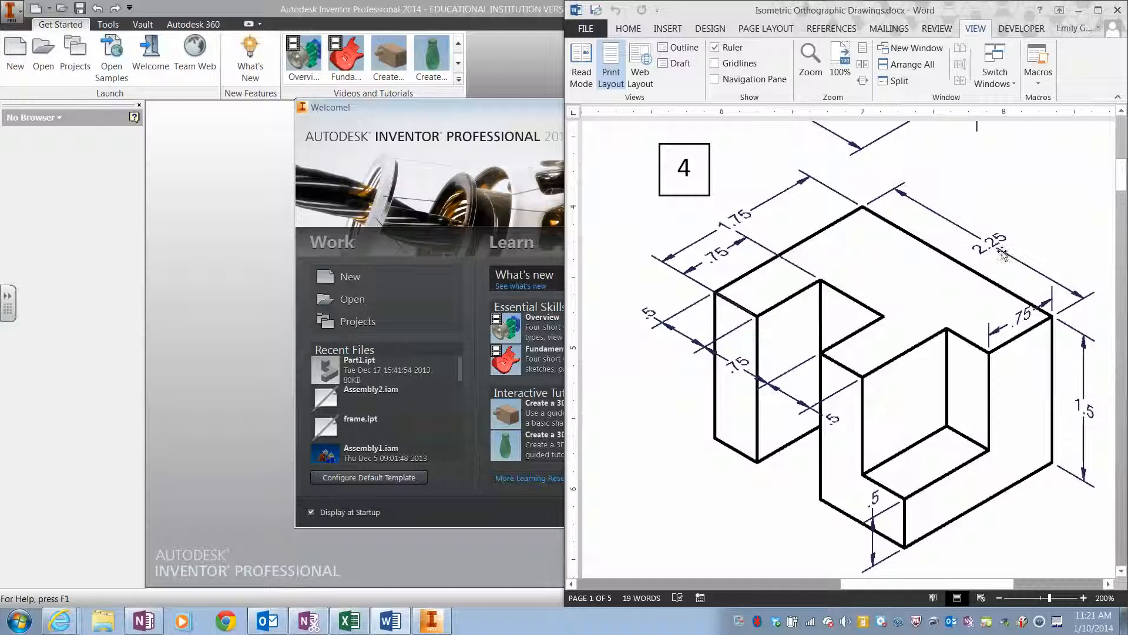
mouse_move(770, 272)
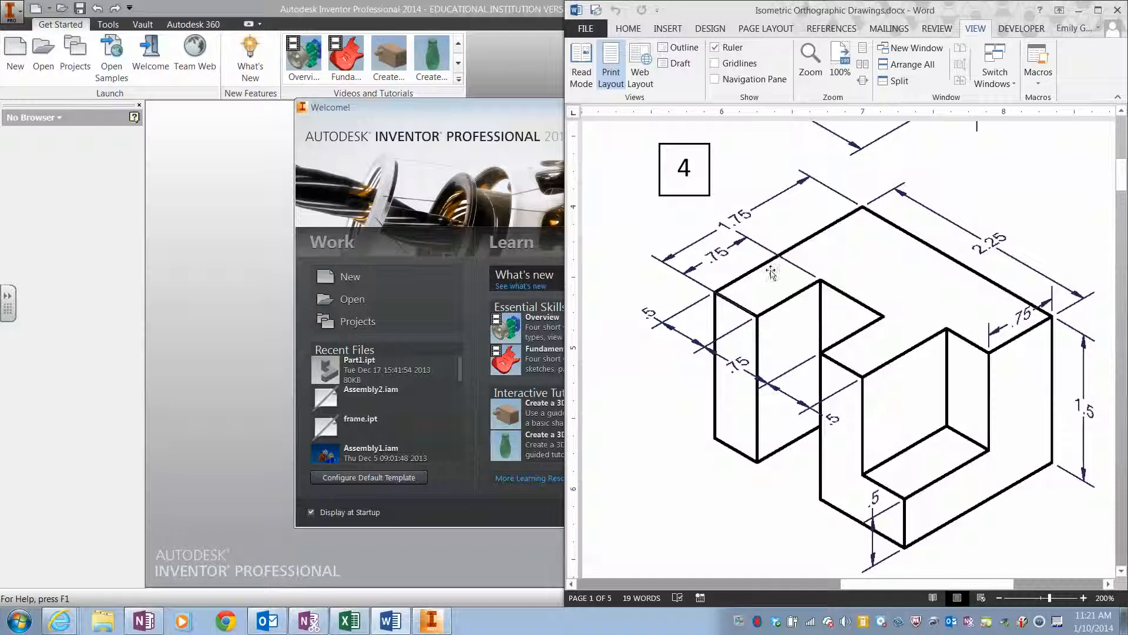
mouse_move(776, 439)
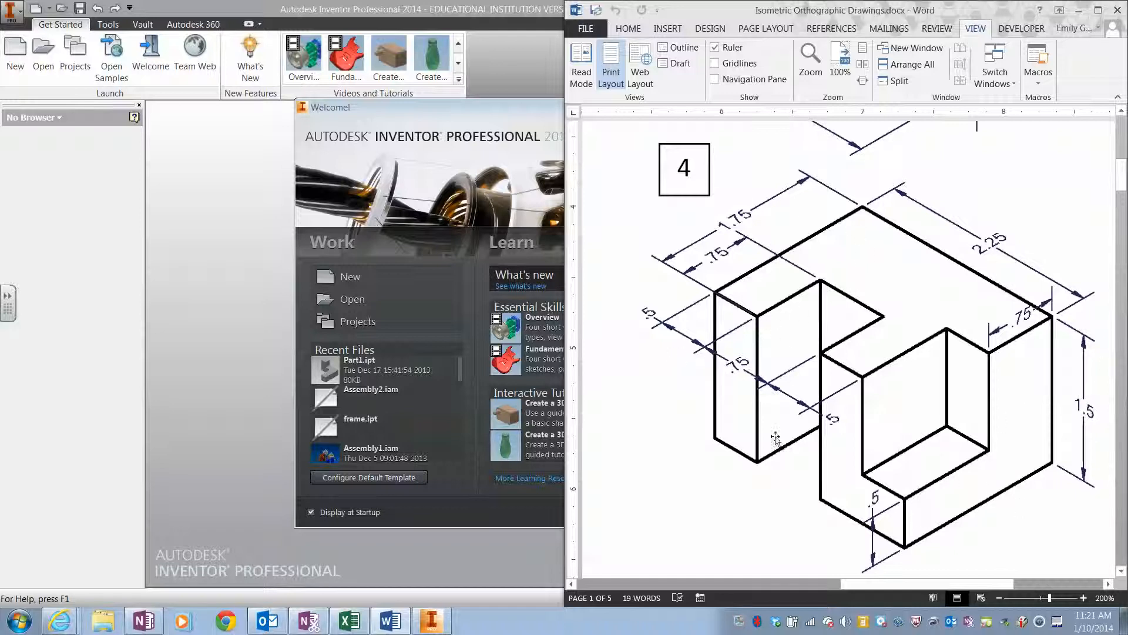
mouse_move(671, 260)
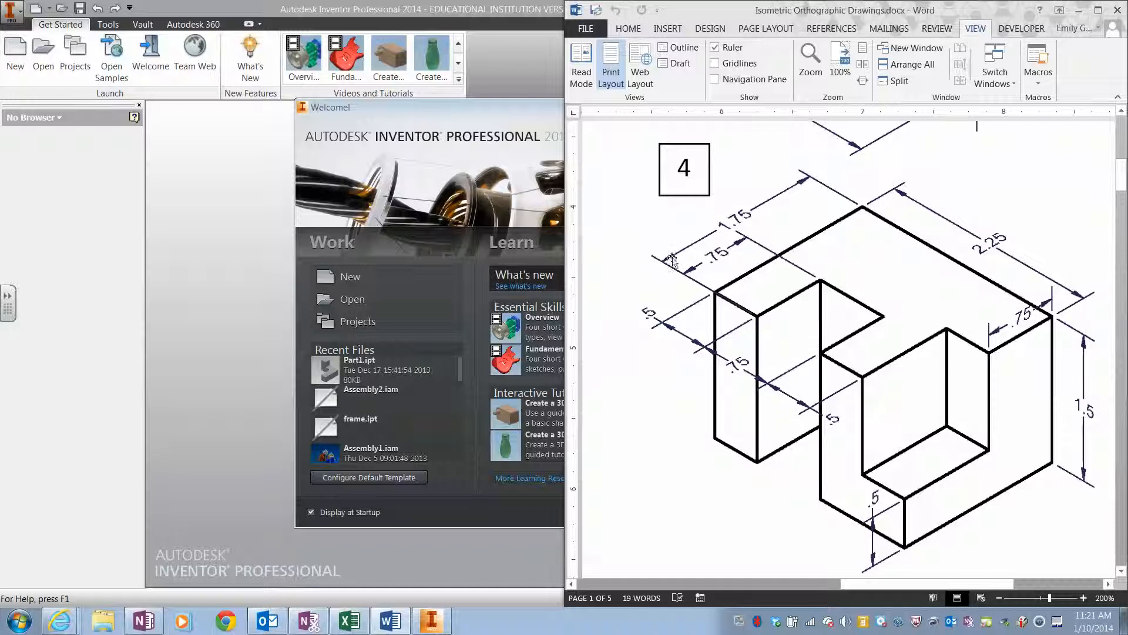
mouse_move(900, 212)
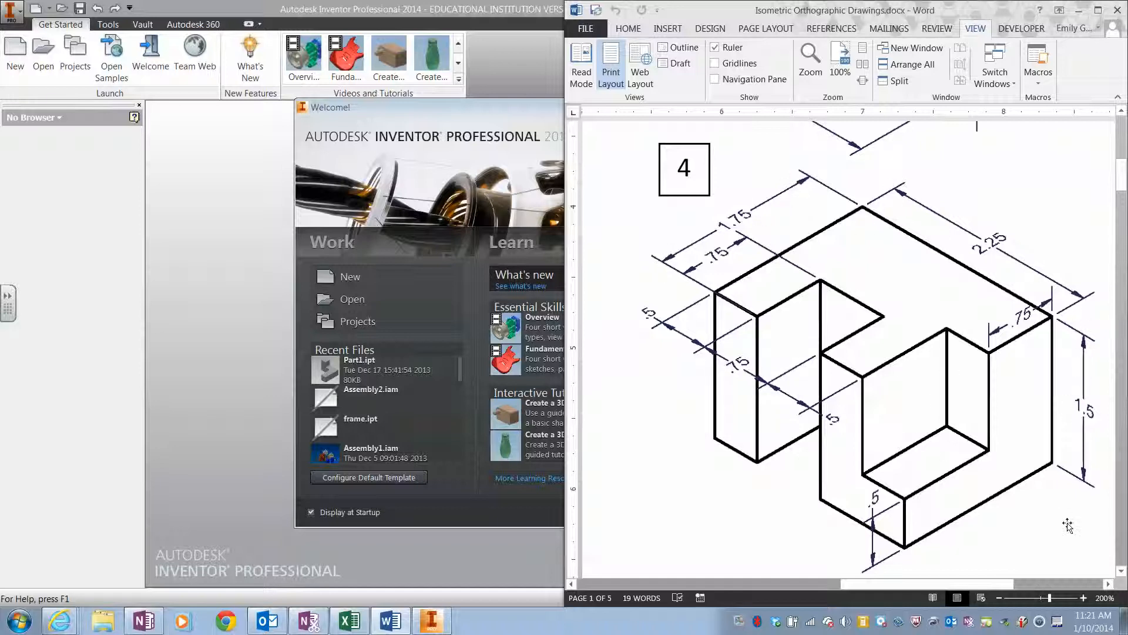
mouse_move(932, 258)
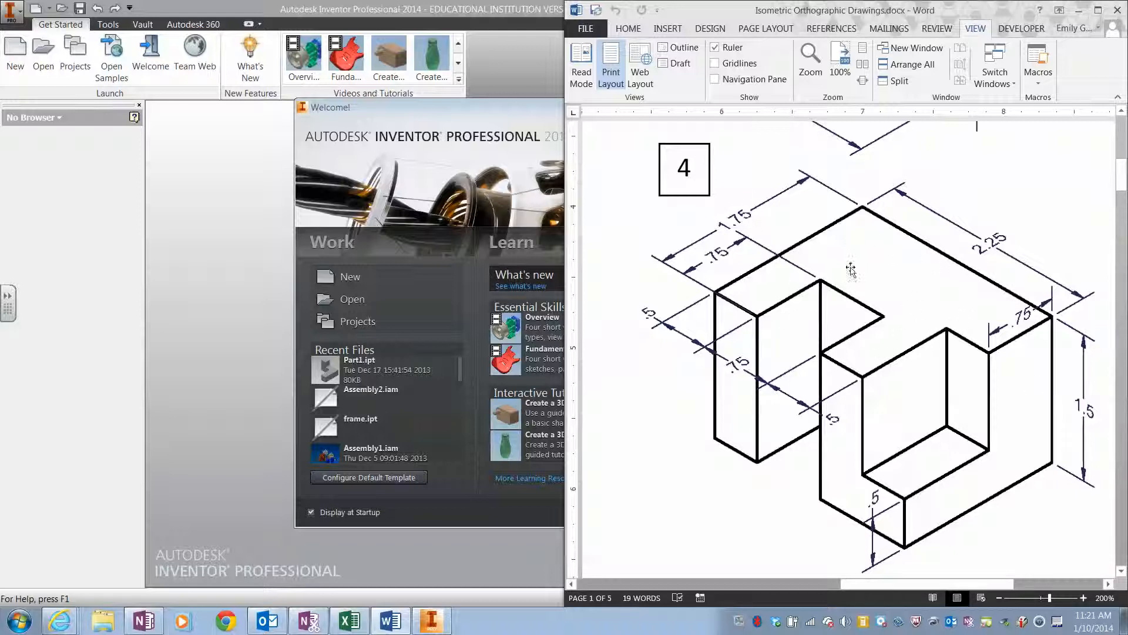
mouse_move(1020, 363)
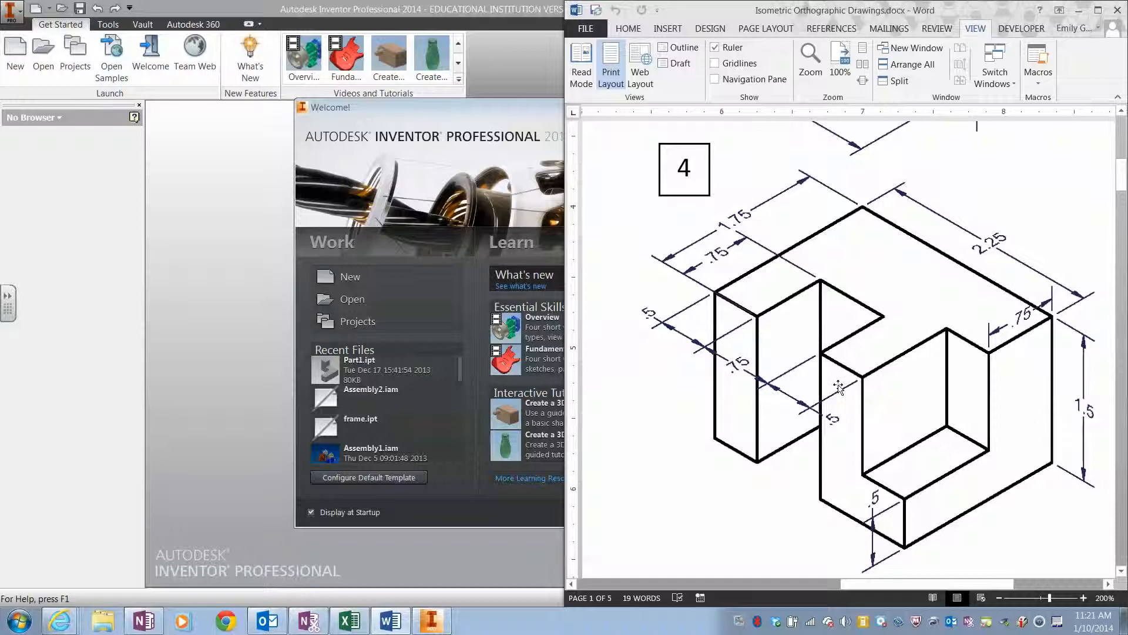
mouse_move(850, 413)
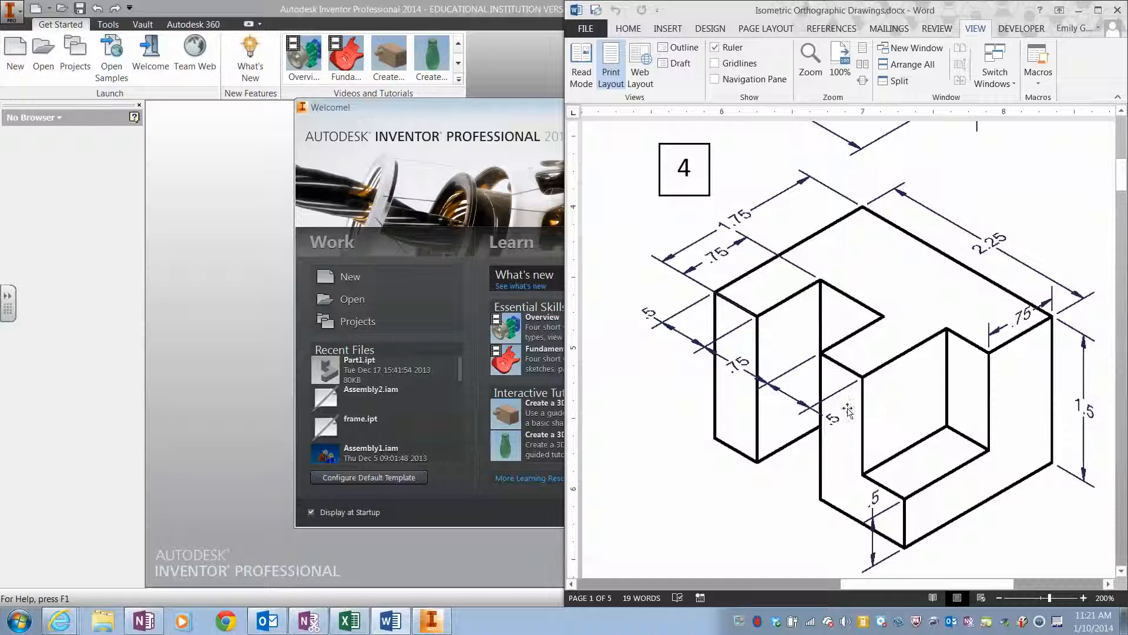
mouse_move(862, 293)
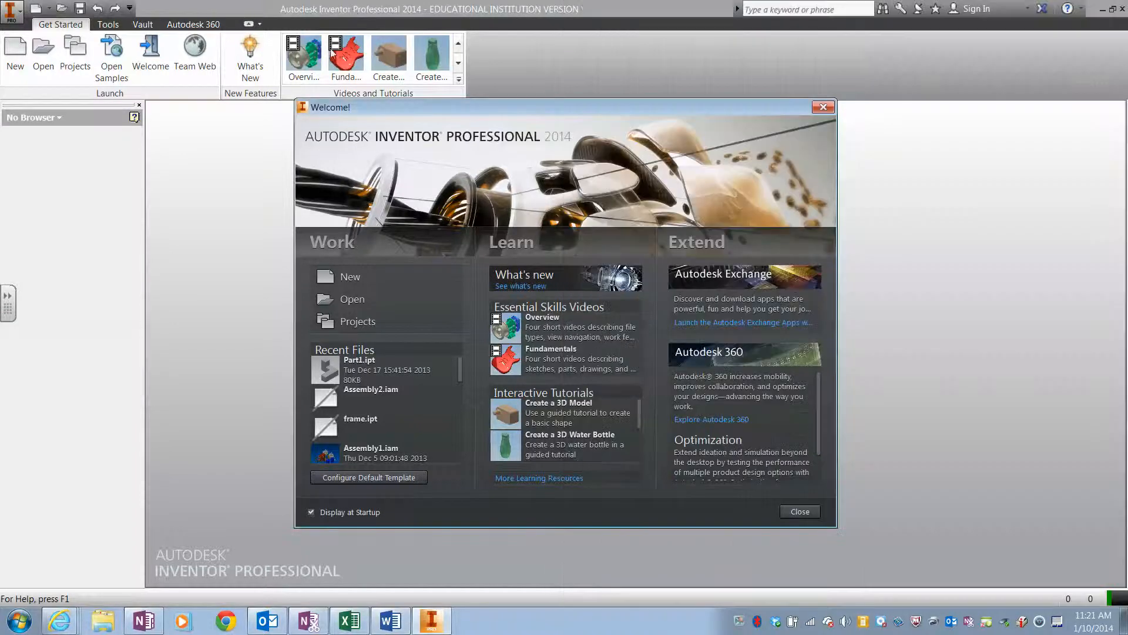
- Create Part1 from the Standard.ipt template
click(349, 277)
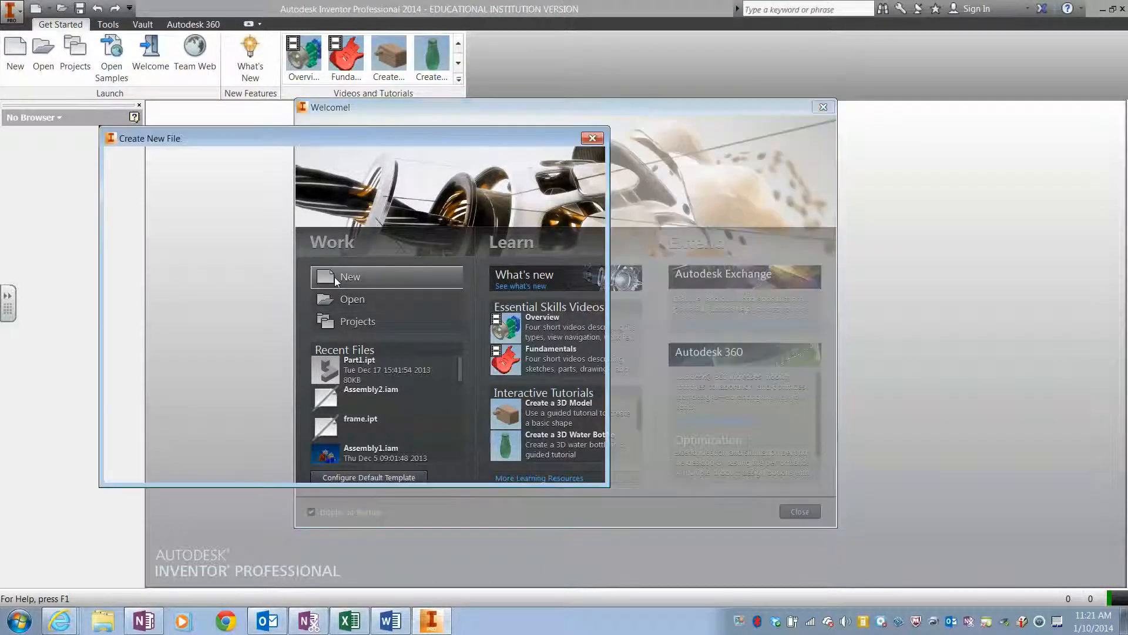
click(349, 276)
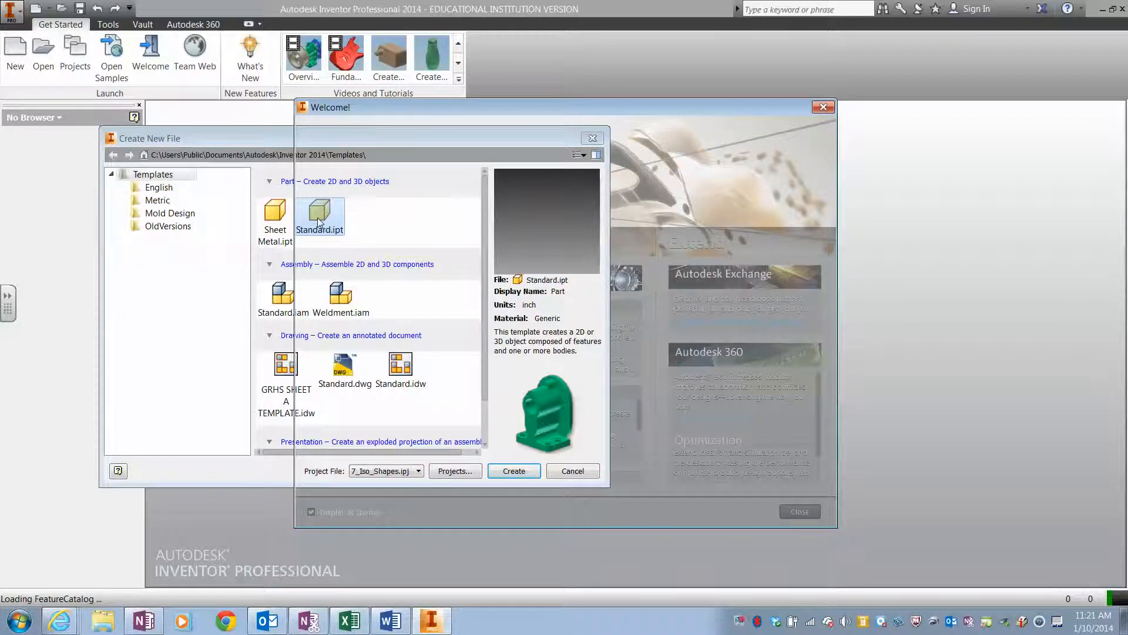
click(513, 470)
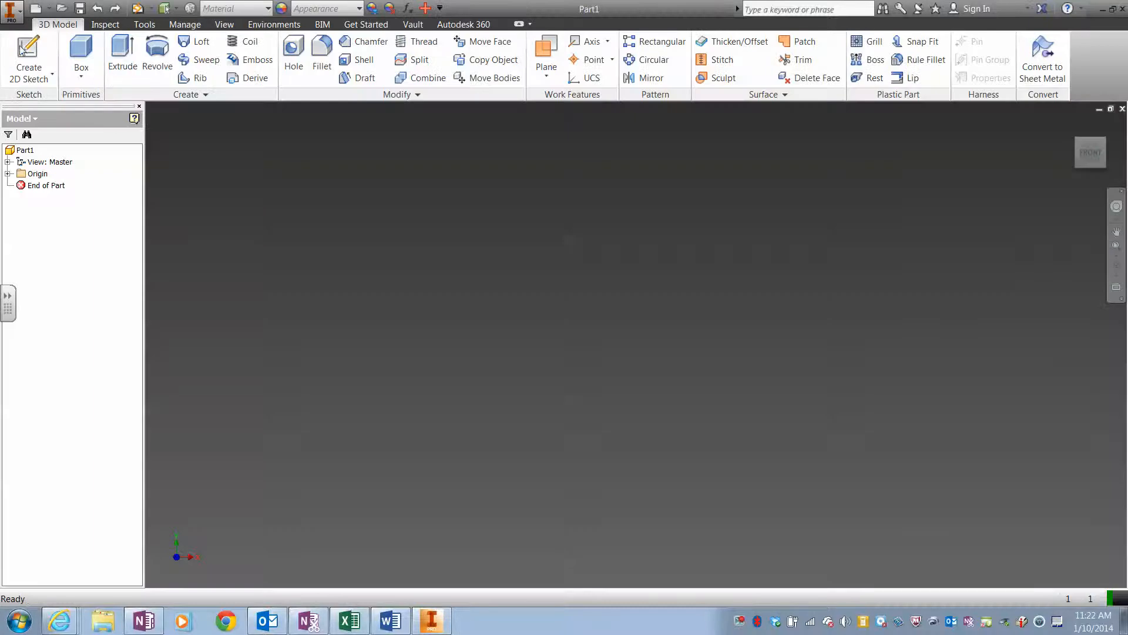
- Start a 2D sketch on an origin plane, then minimize and restore Inventor
click(29, 59)
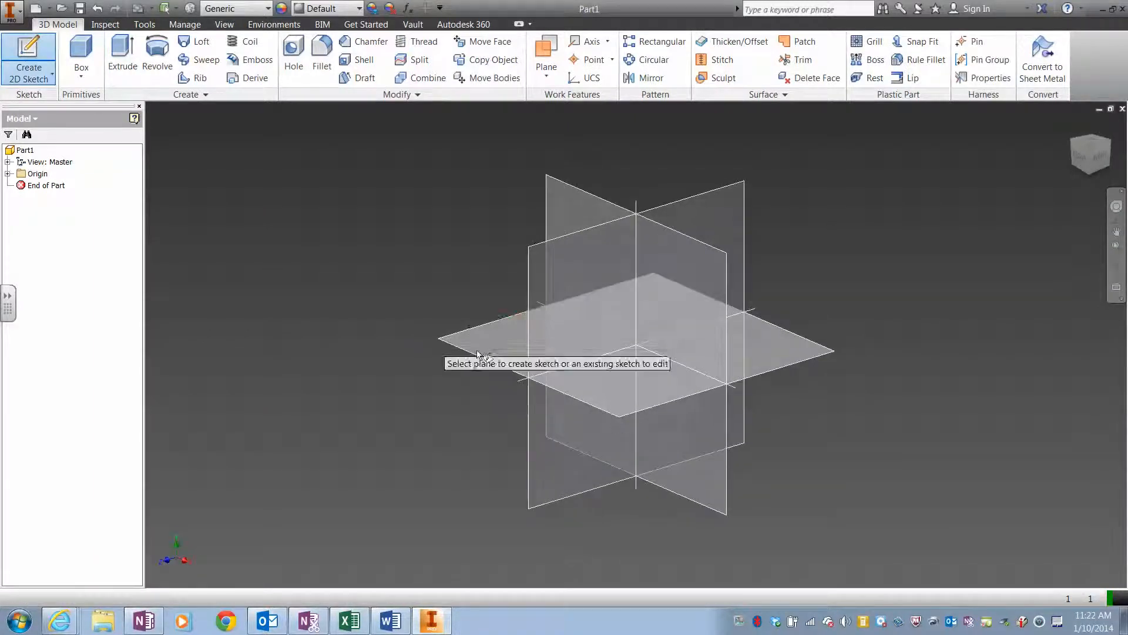
mouse_move(644, 400)
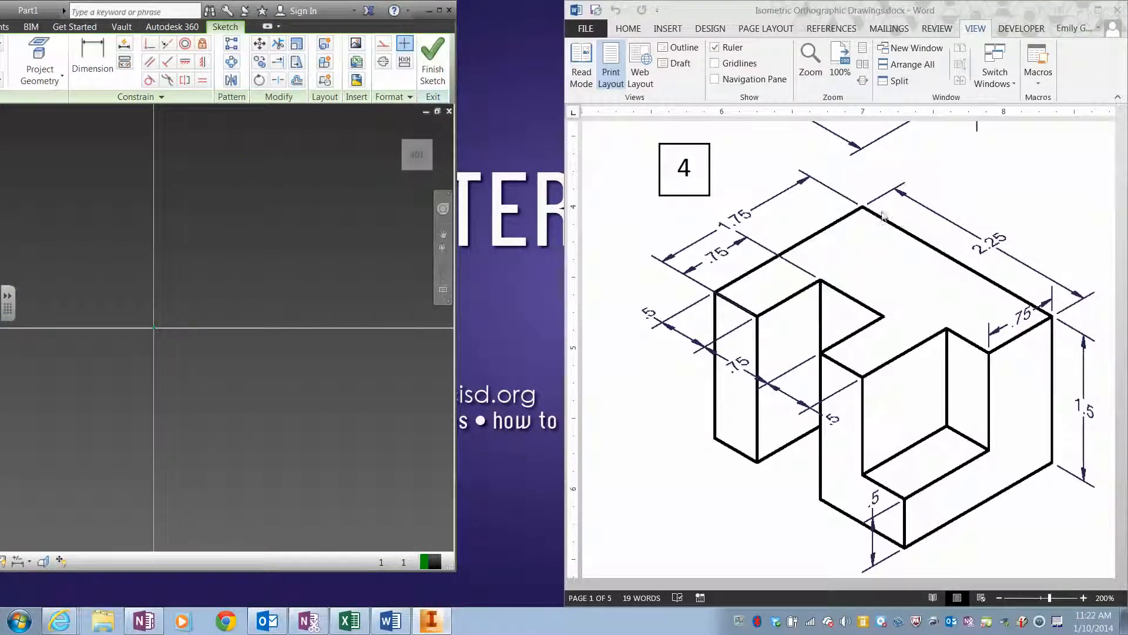
mouse_move(1063, 300)
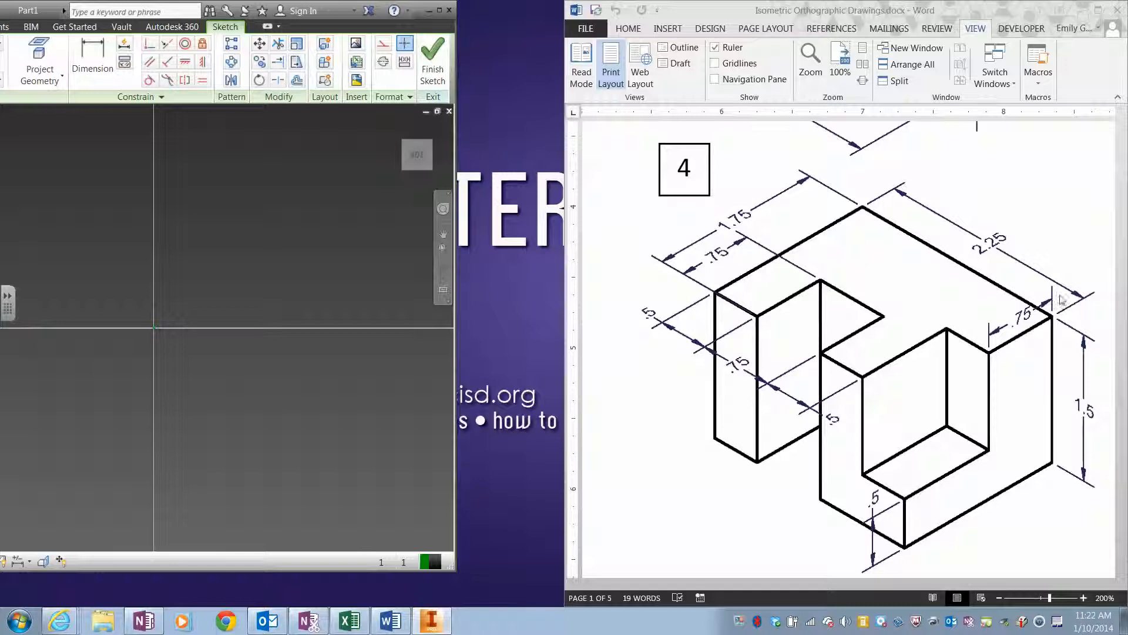
mouse_move(864, 213)
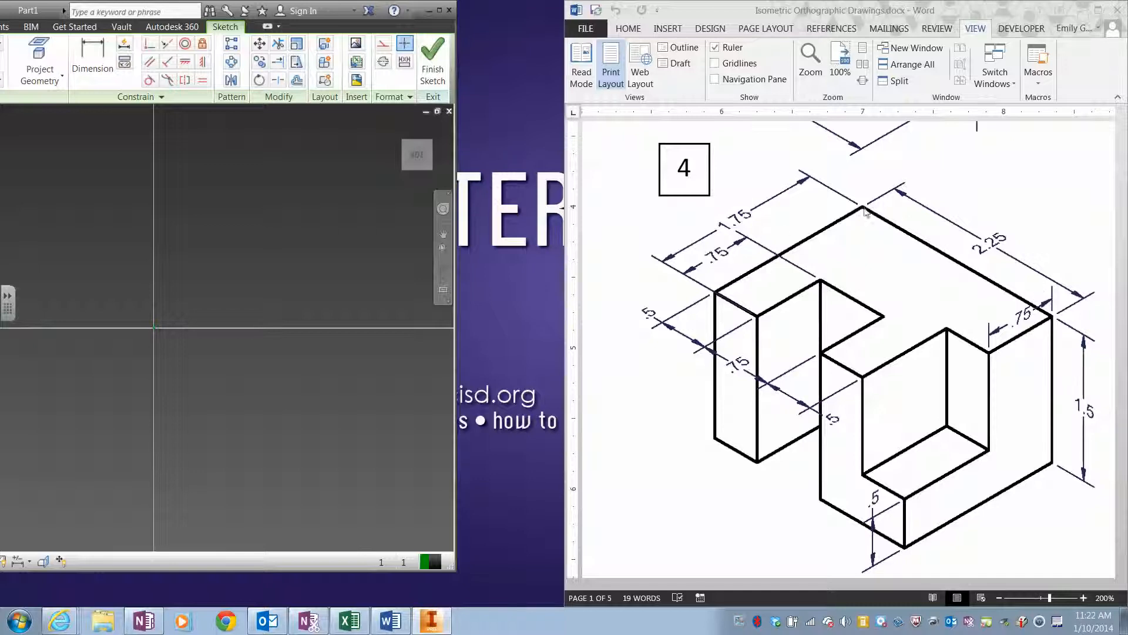
mouse_move(831, 221)
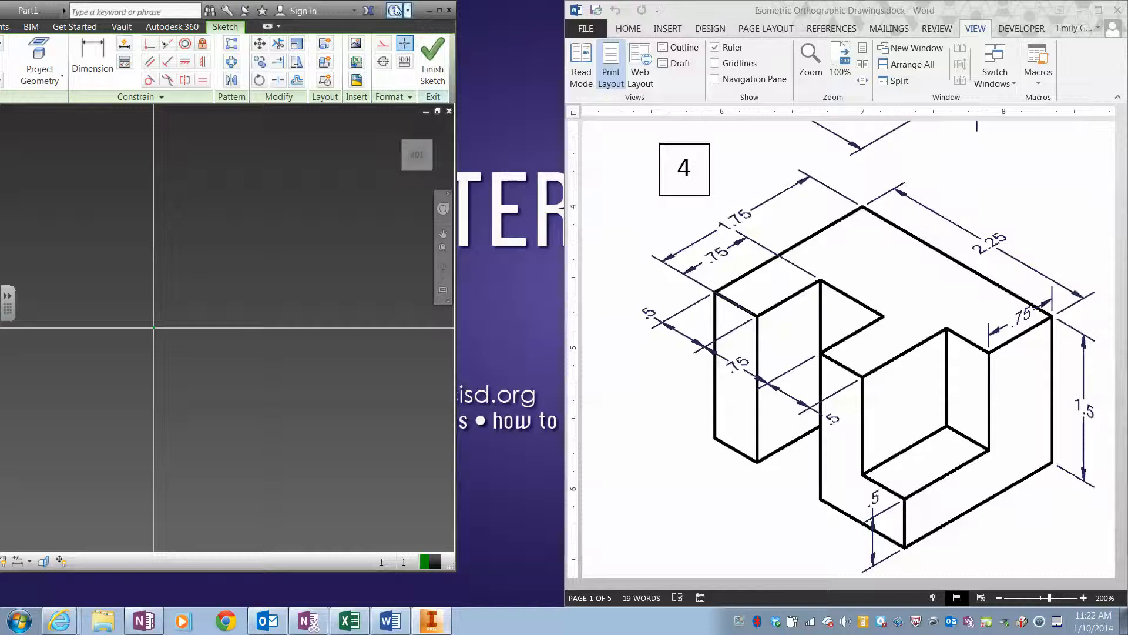
click(430, 621)
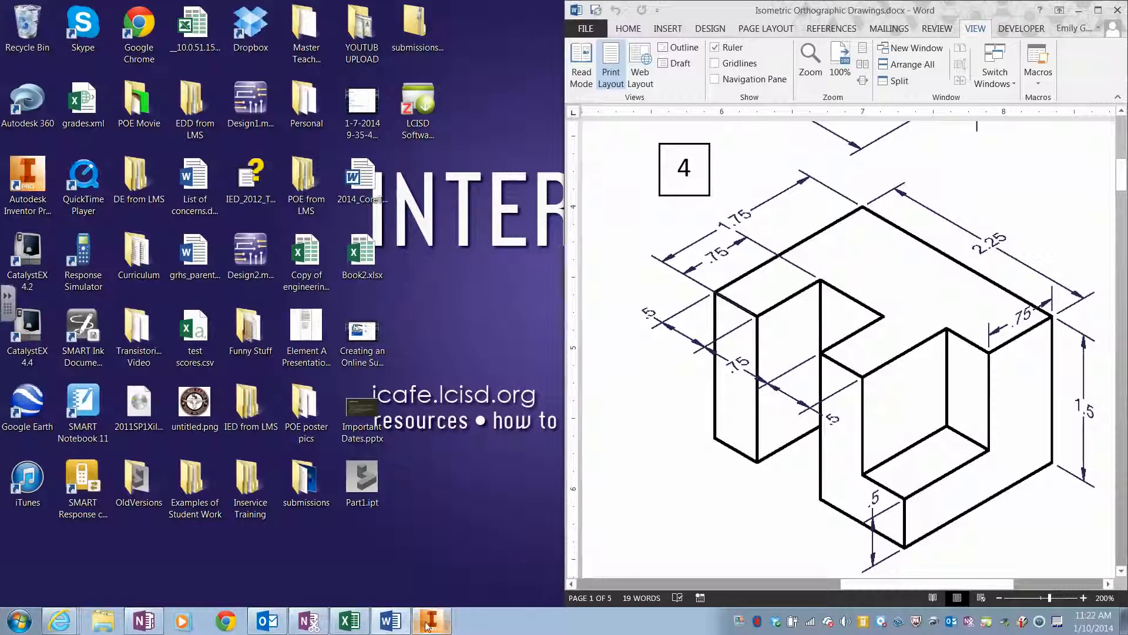
click(430, 620)
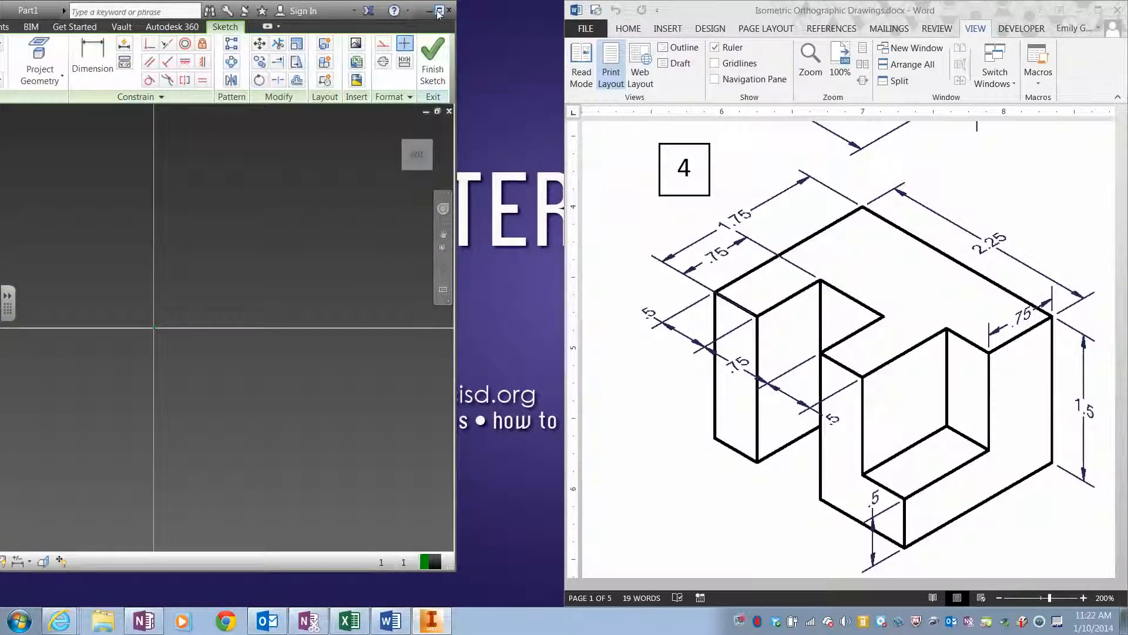
- Maximize Inventor and sketch the 2.25 by 1.75 base rectangle
click(439, 10)
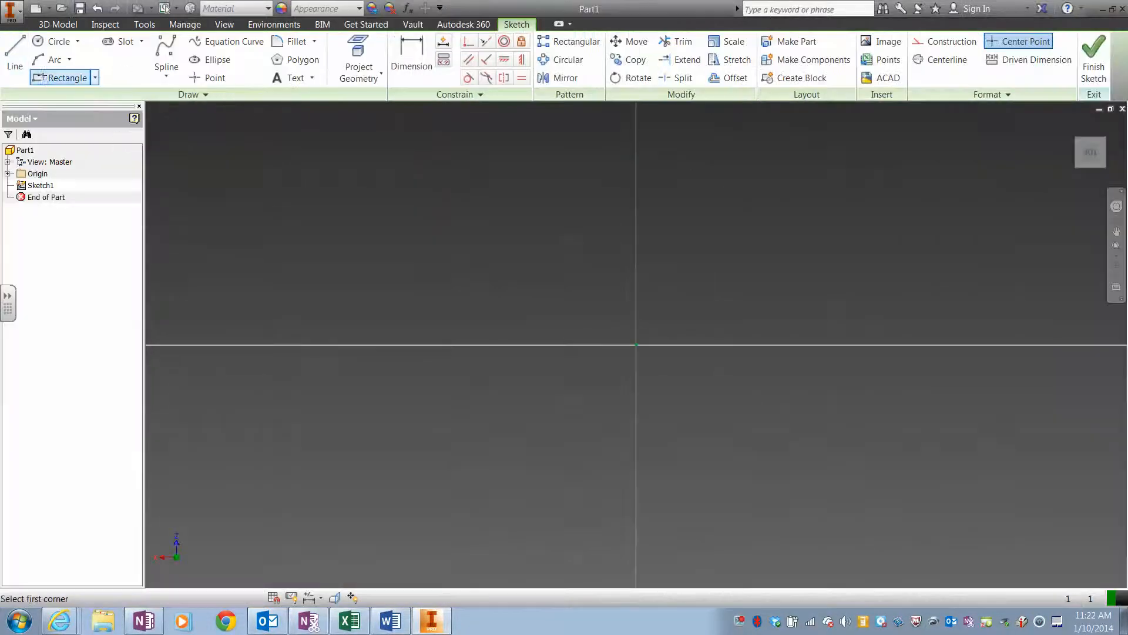
mouse_move(635, 343)
text(2.250)
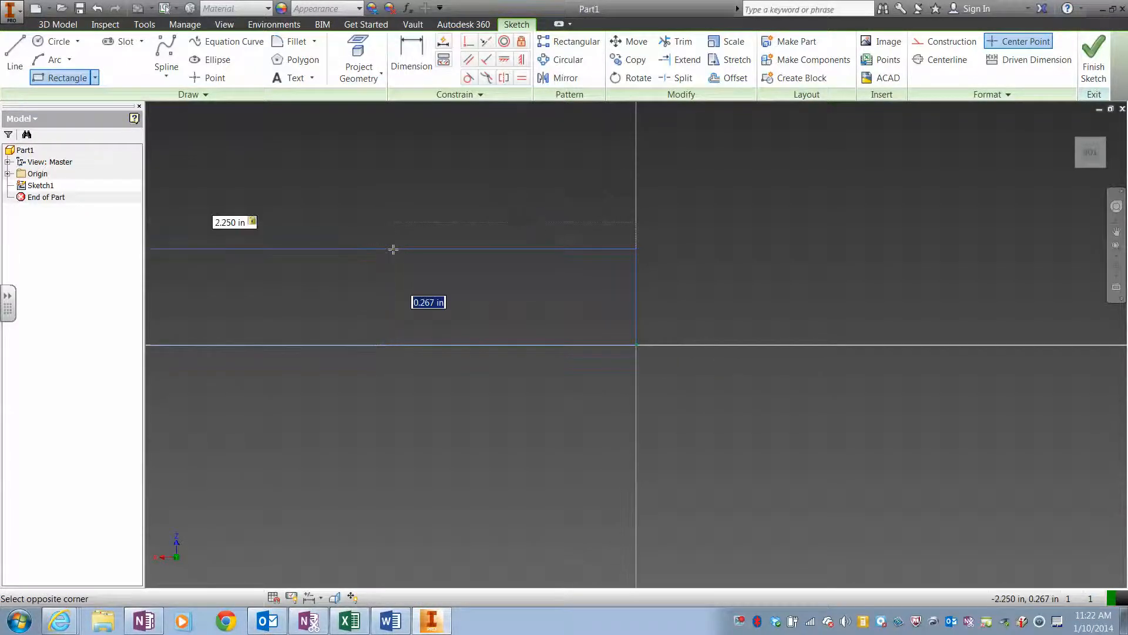
text(1.7)
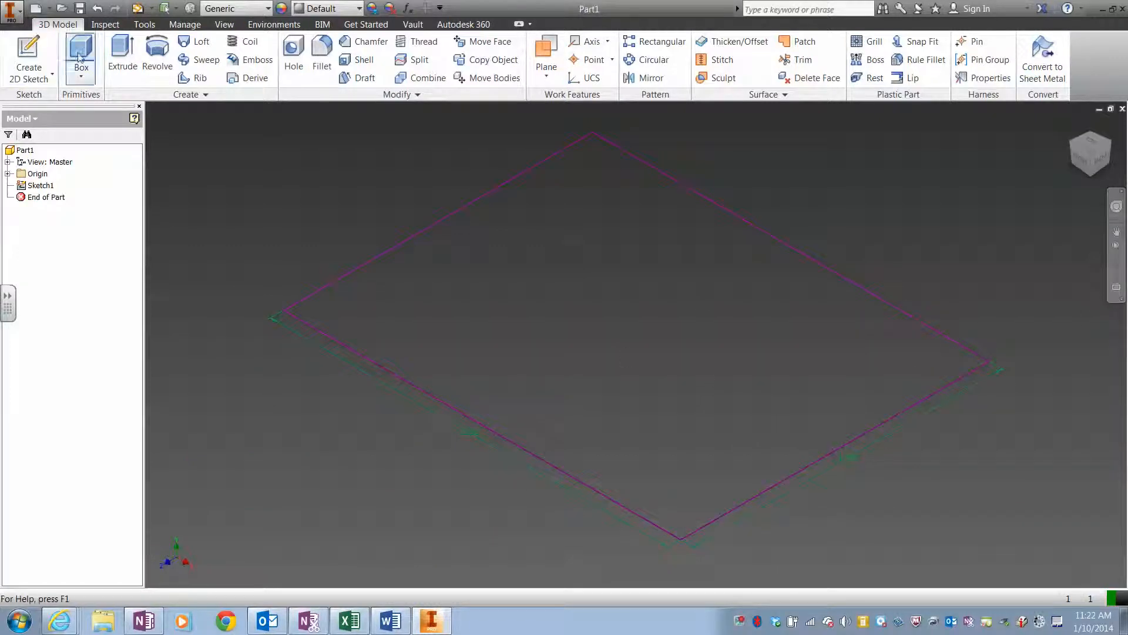
- Extrude the base rectangle 1.5 inches into a solid
click(122, 52)
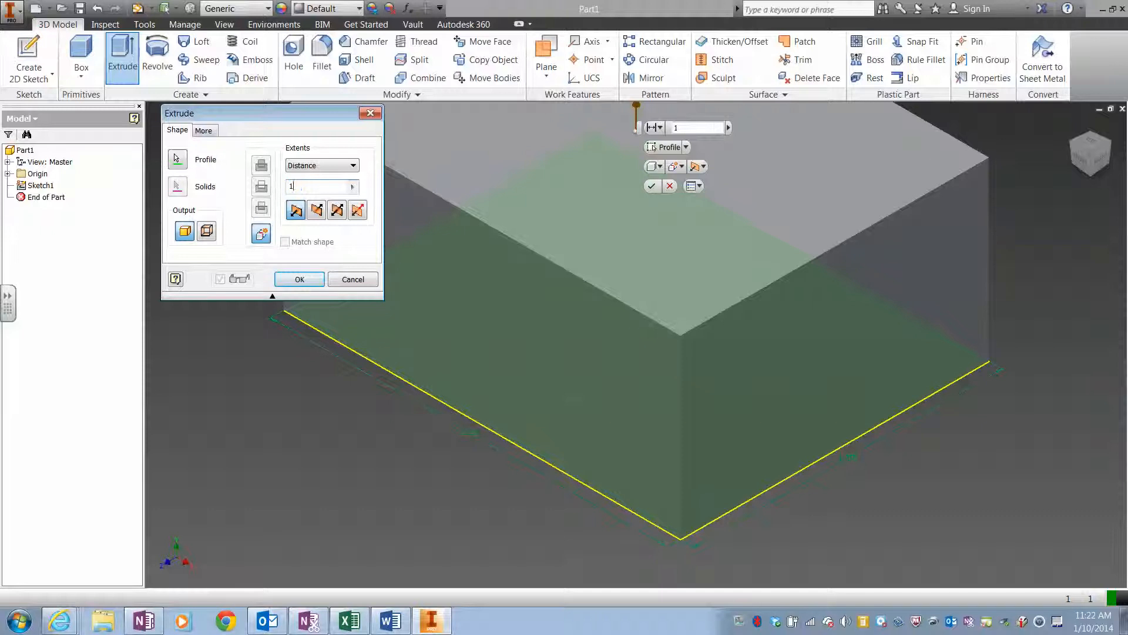
text(1.5)
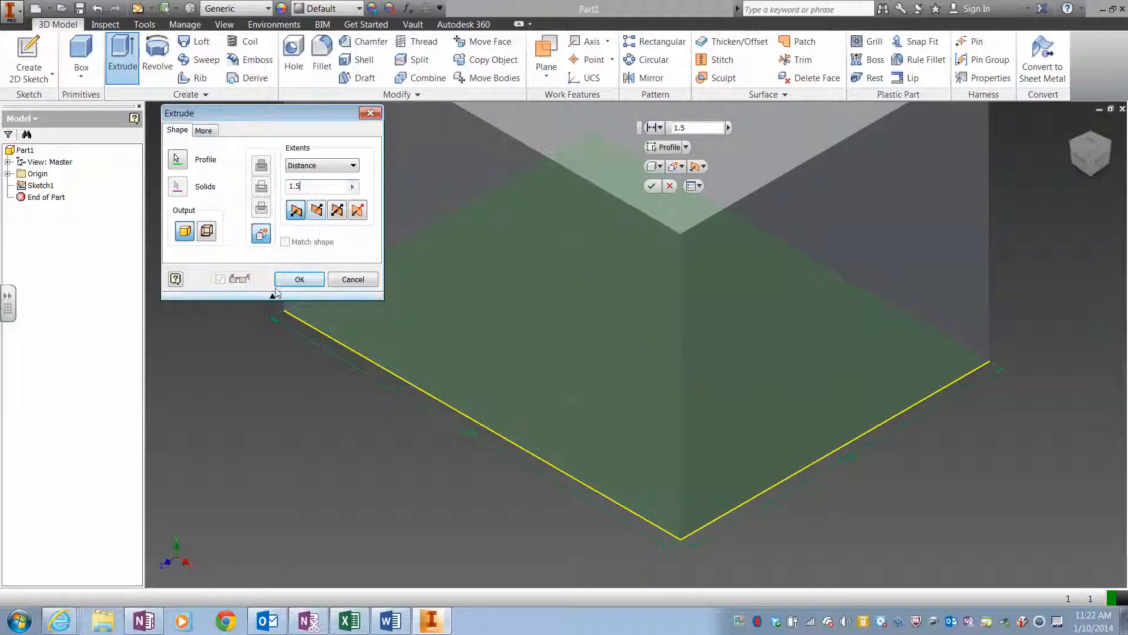
click(300, 279)
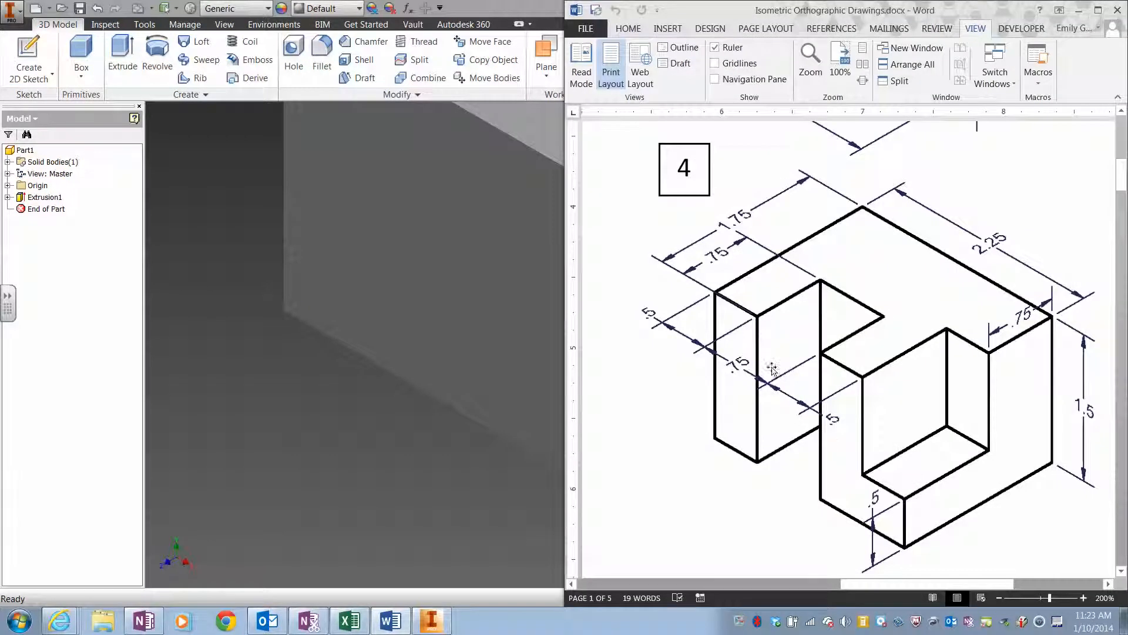
mouse_move(691, 349)
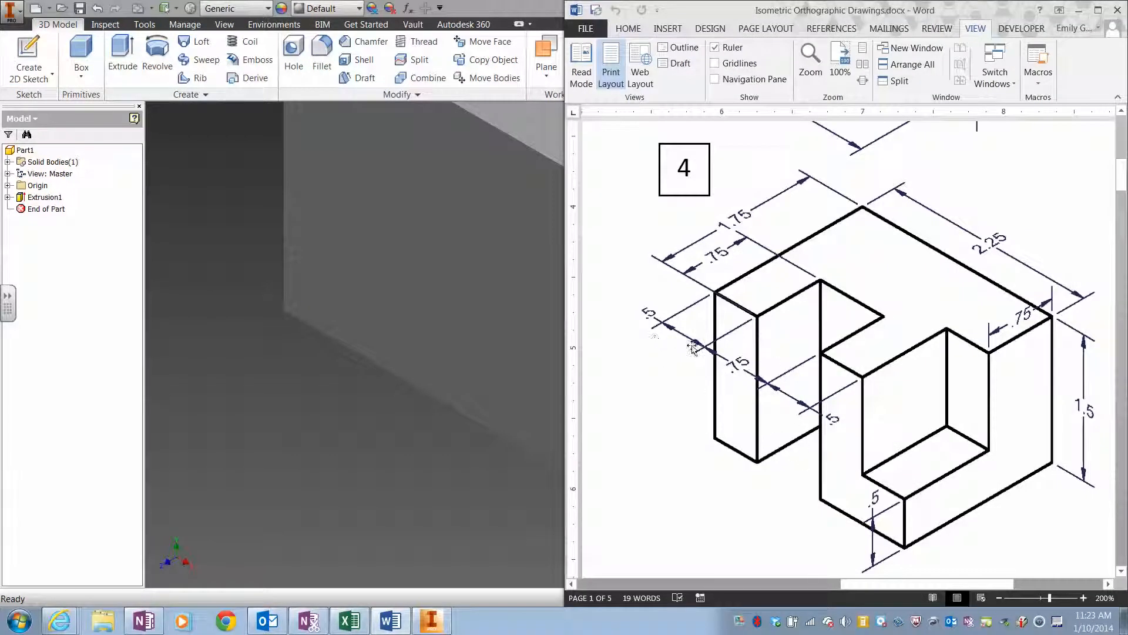
mouse_move(748, 327)
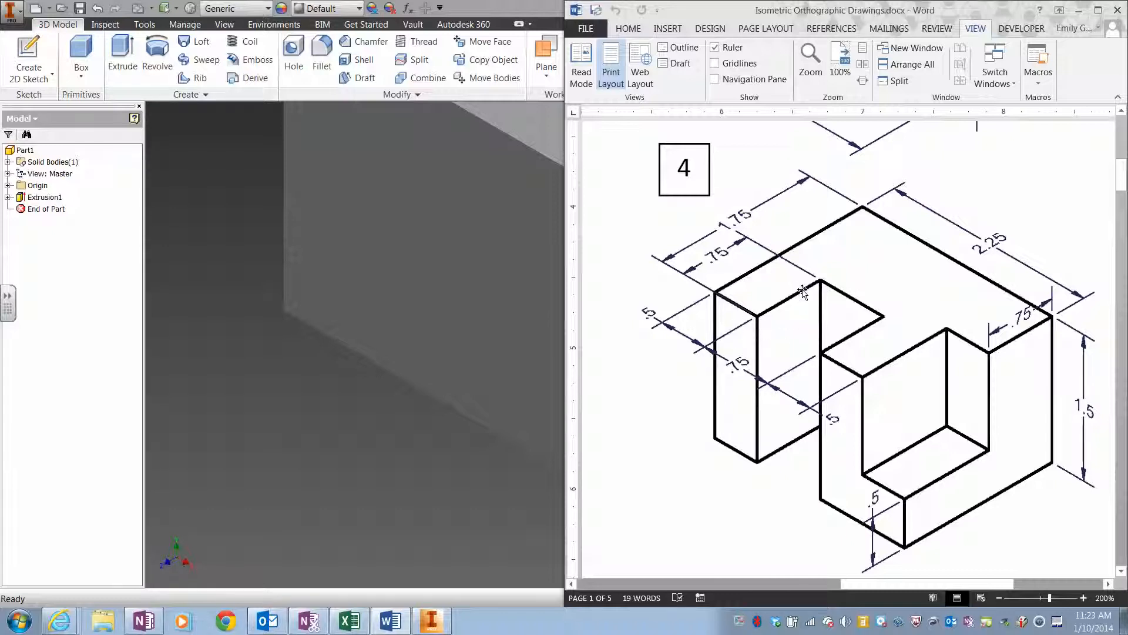
- Open Sketch2 on the top face of Extrusion1
click(430, 621)
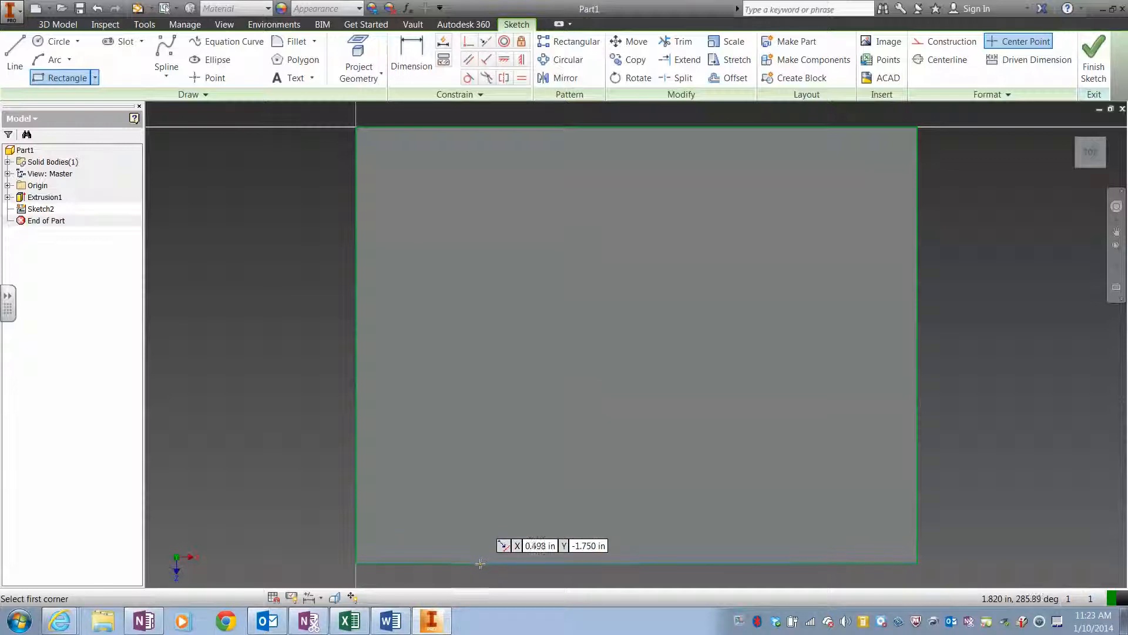
- Draw a rectangle on the bottom edge, dimension it 0.5 in from the edge, and finish the sketch
click(480, 564)
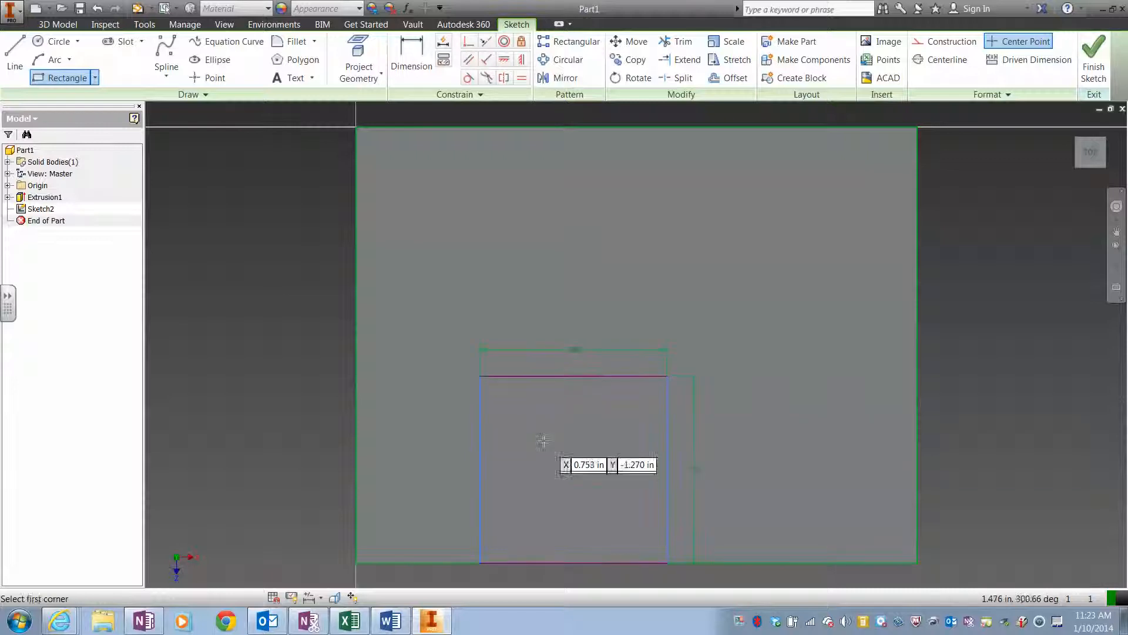
click(411, 60)
text(.5)
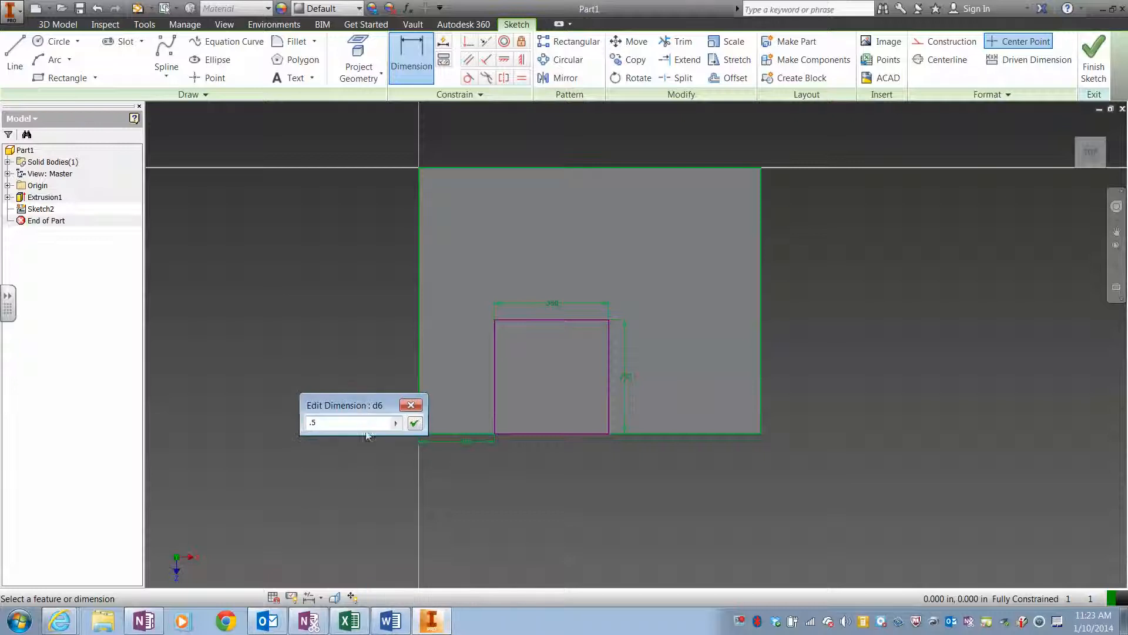
click(414, 422)
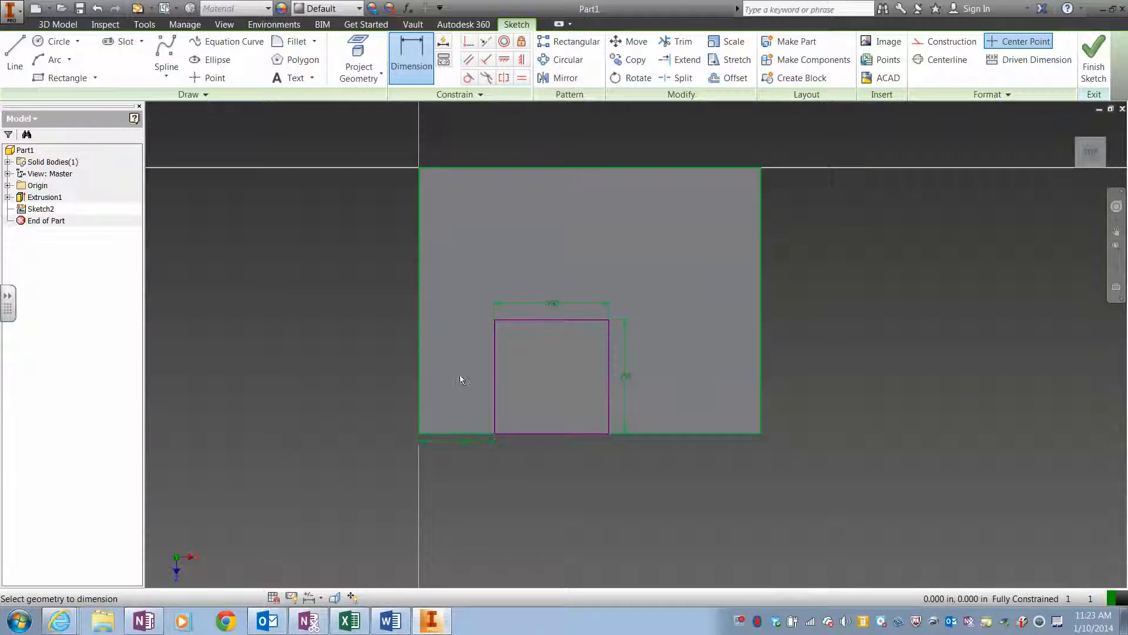
click(1093, 57)
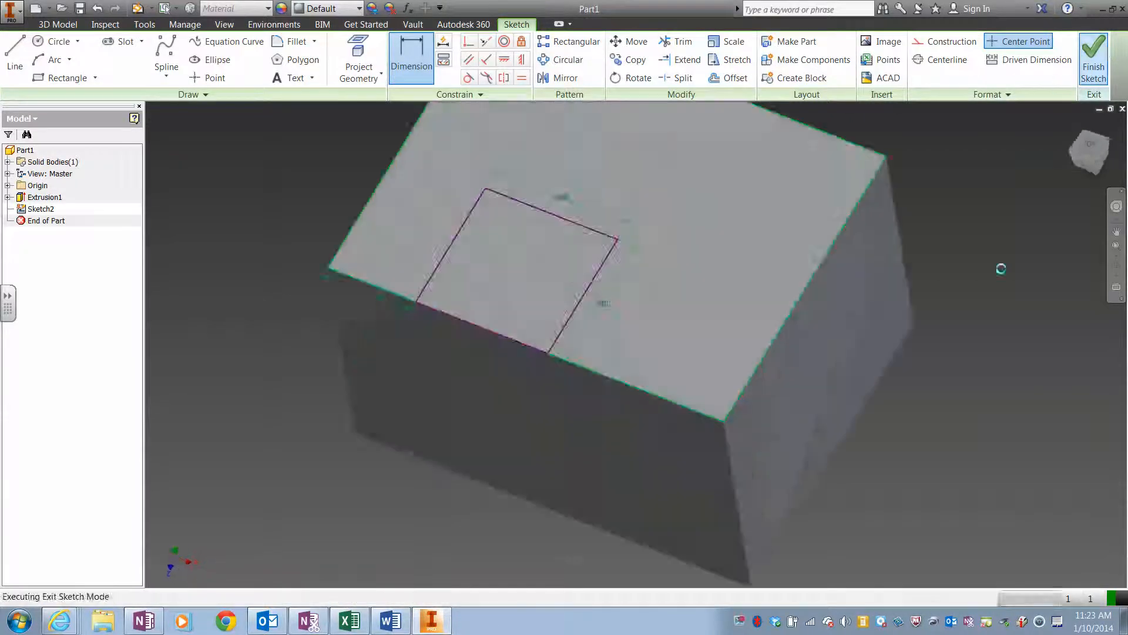
- Extrude the square profile as a cut with extents set to All through the block
click(1093, 58)
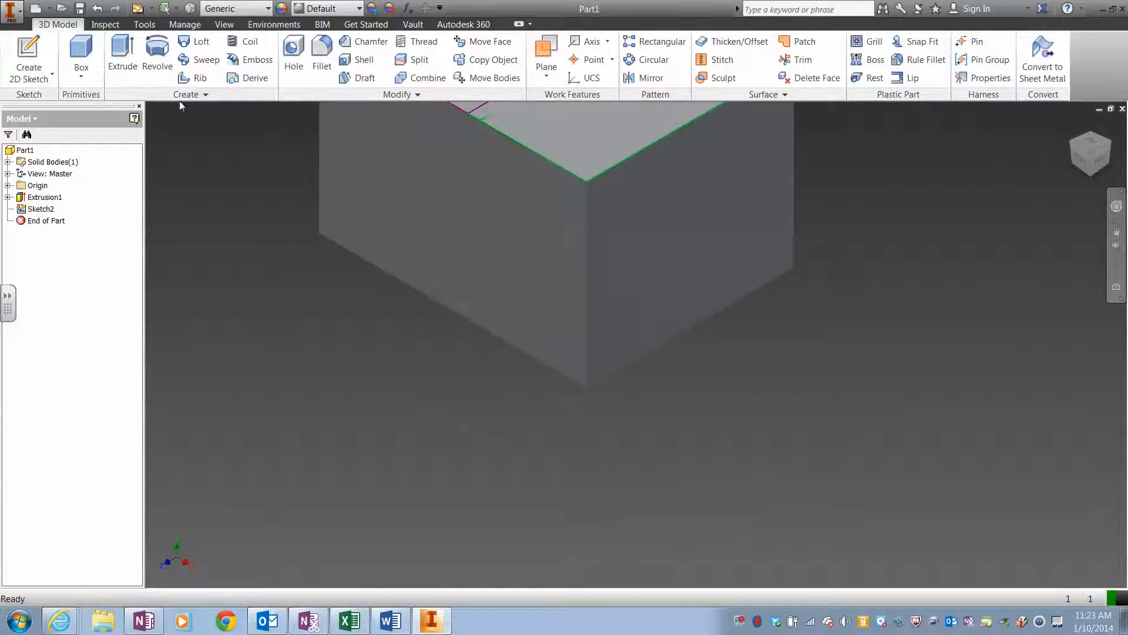
click(122, 54)
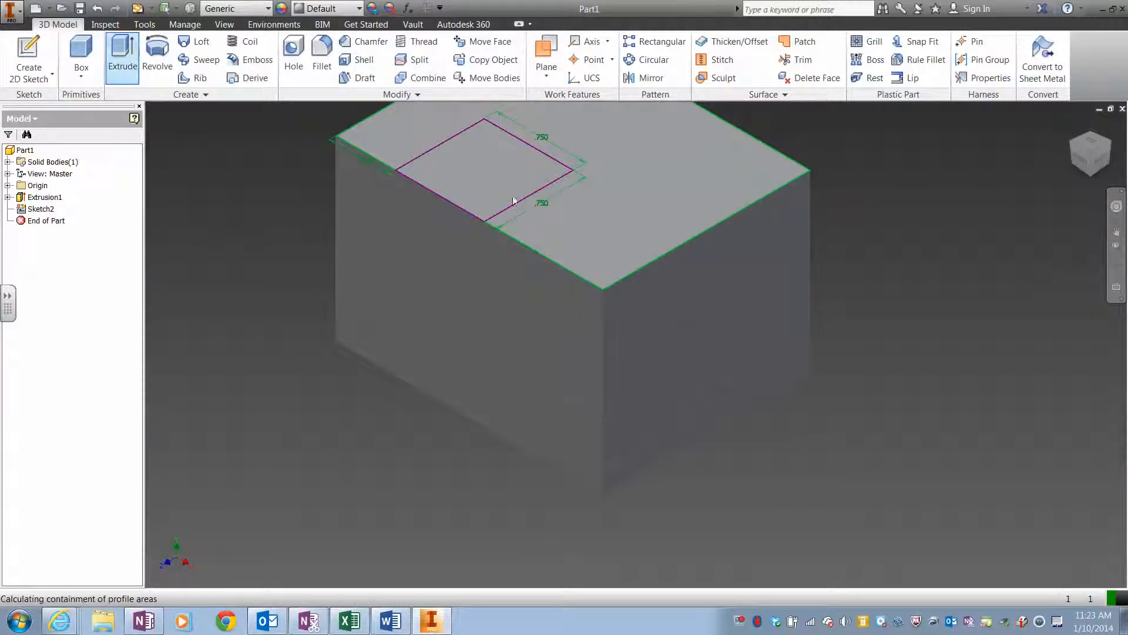
click(122, 54)
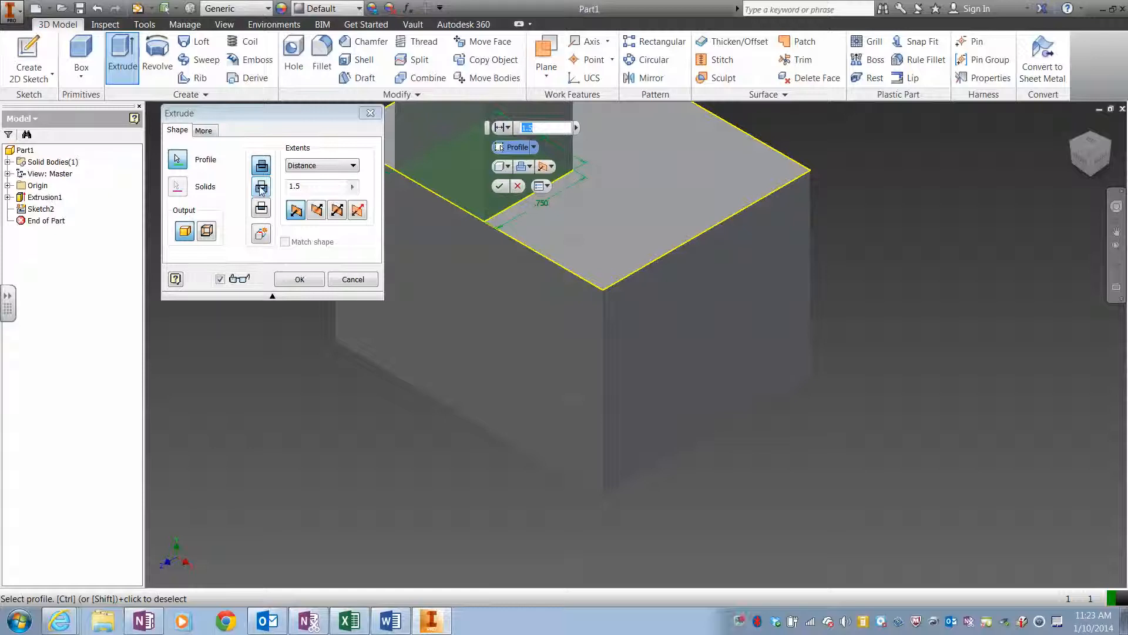
click(316, 210)
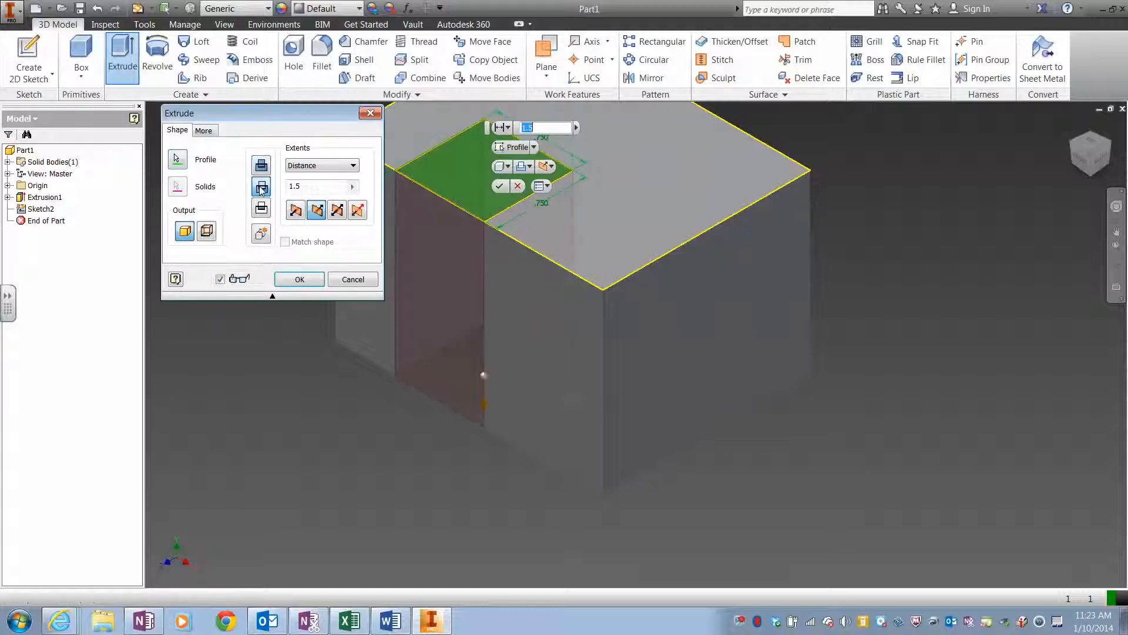
click(352, 164)
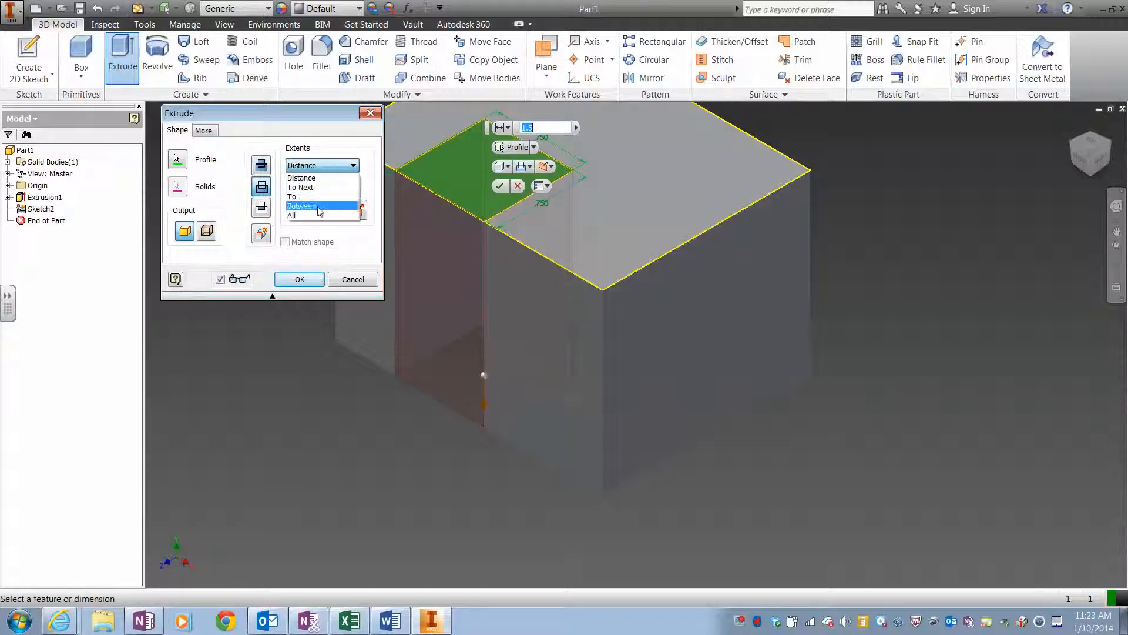
click(292, 215)
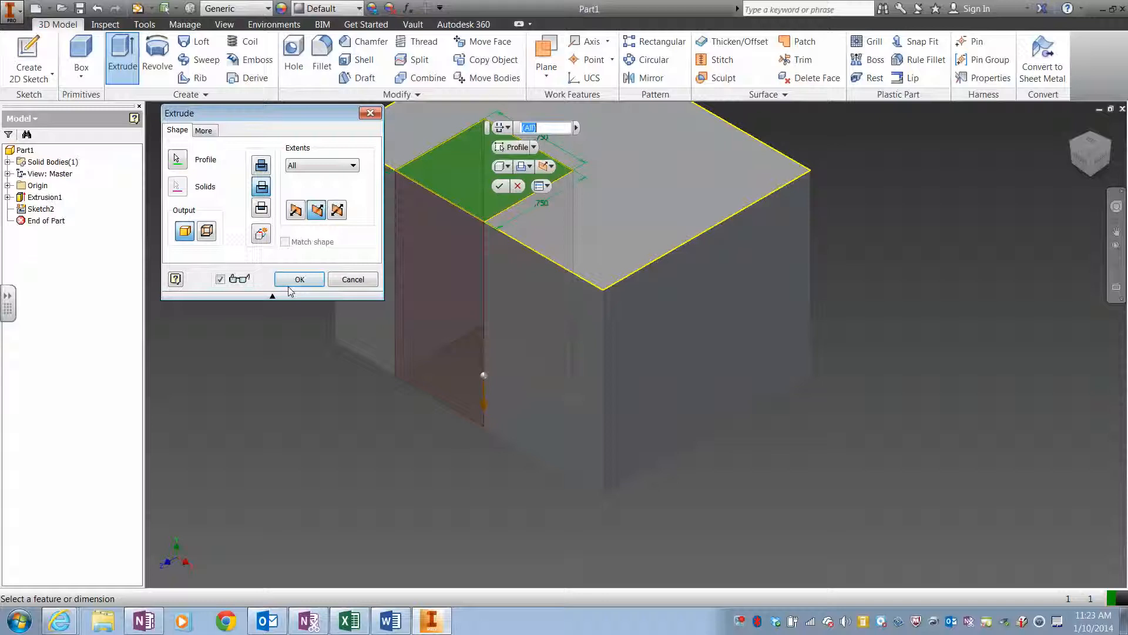
click(299, 280)
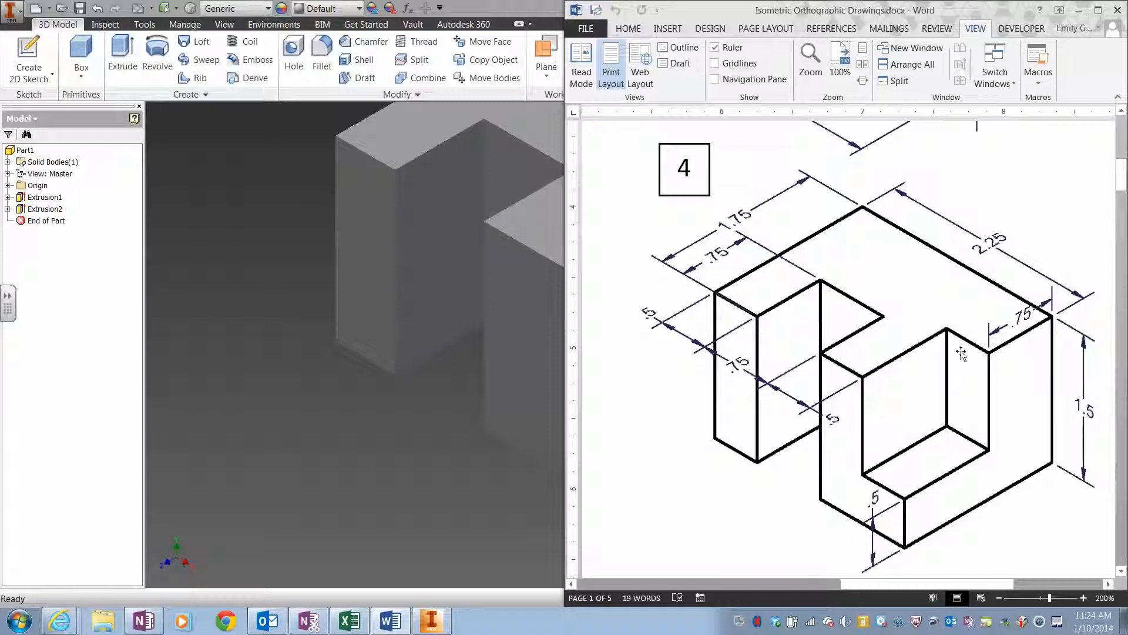
mouse_move(862, 412)
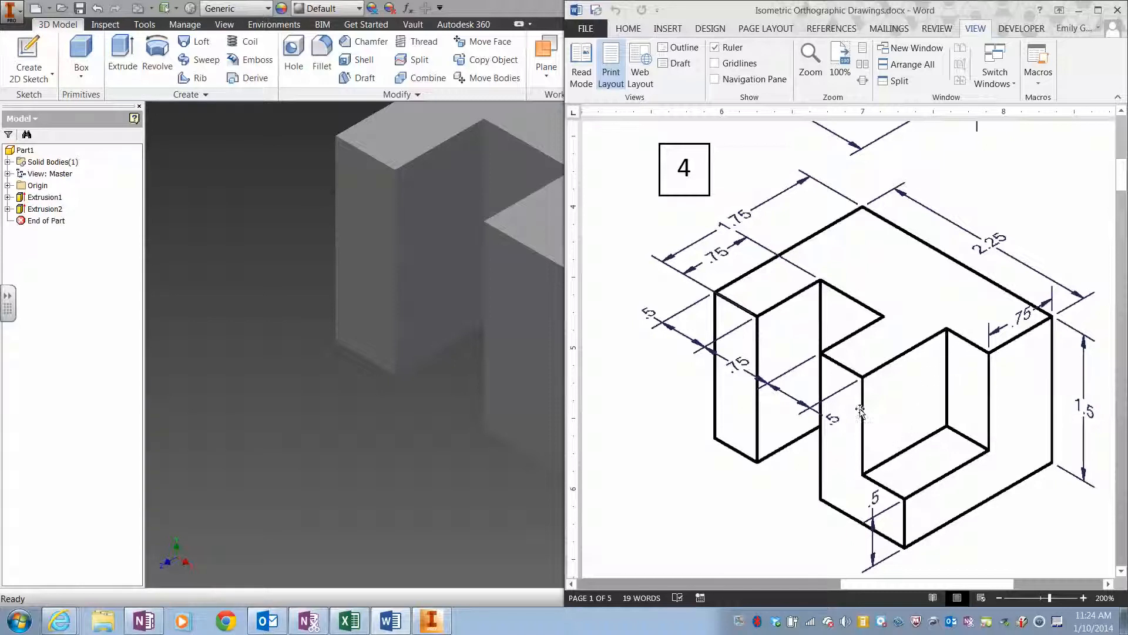
mouse_move(718, 339)
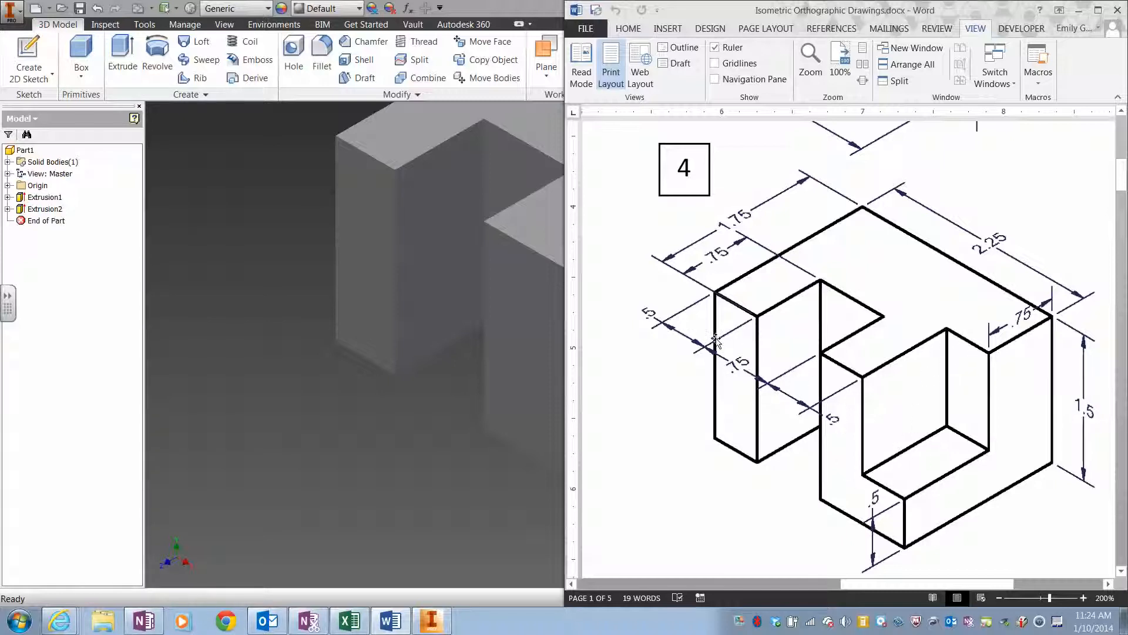
mouse_move(871, 412)
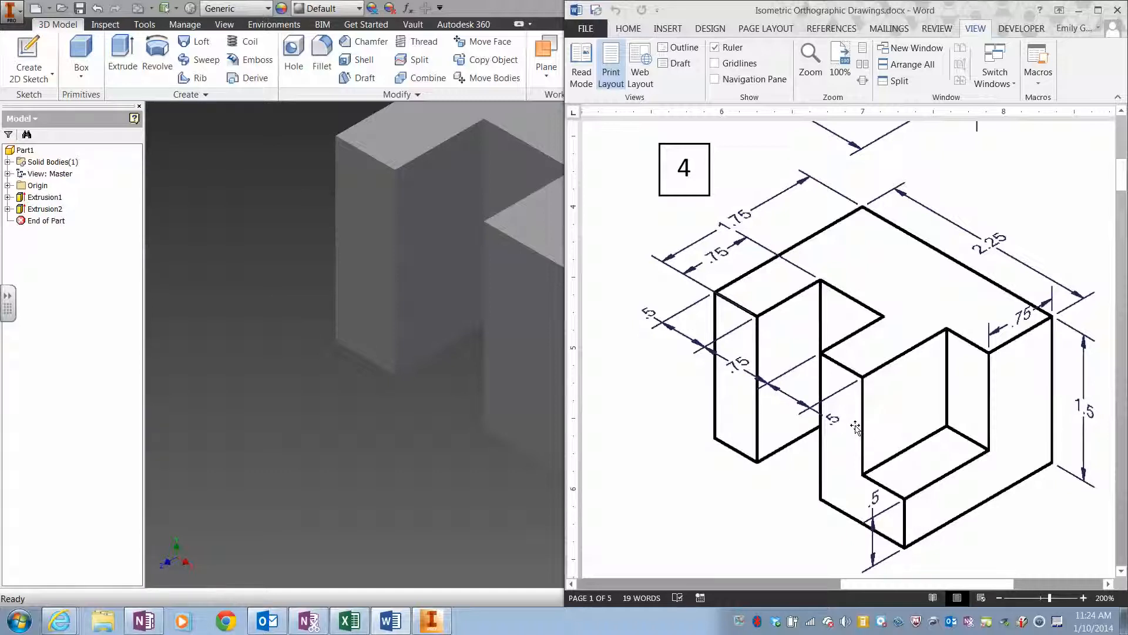
mouse_move(903, 479)
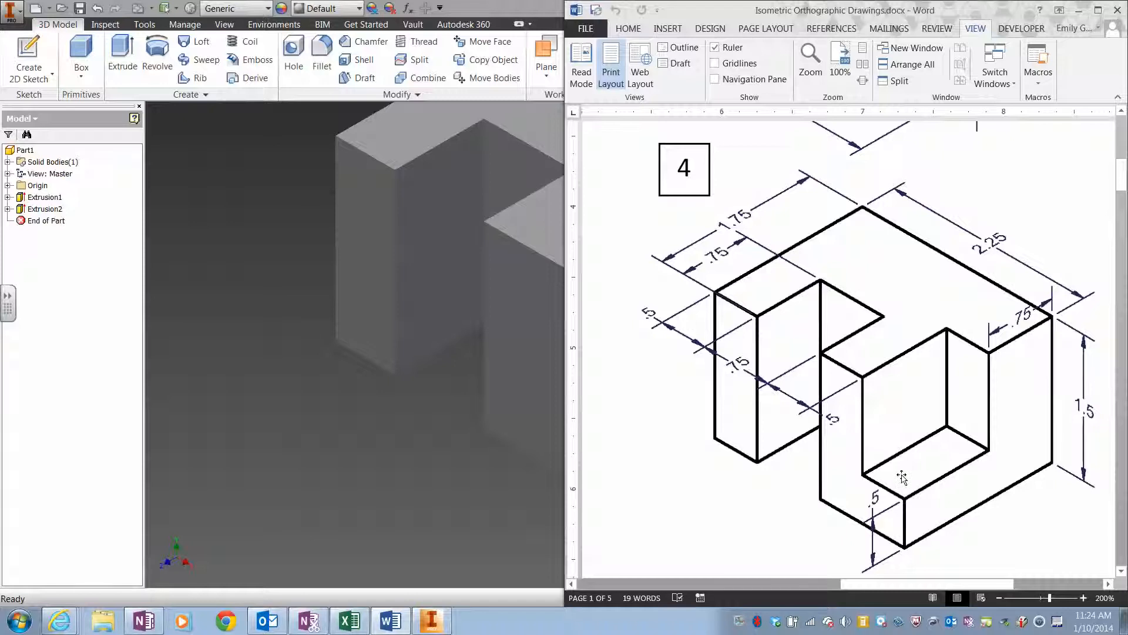
mouse_move(896, 496)
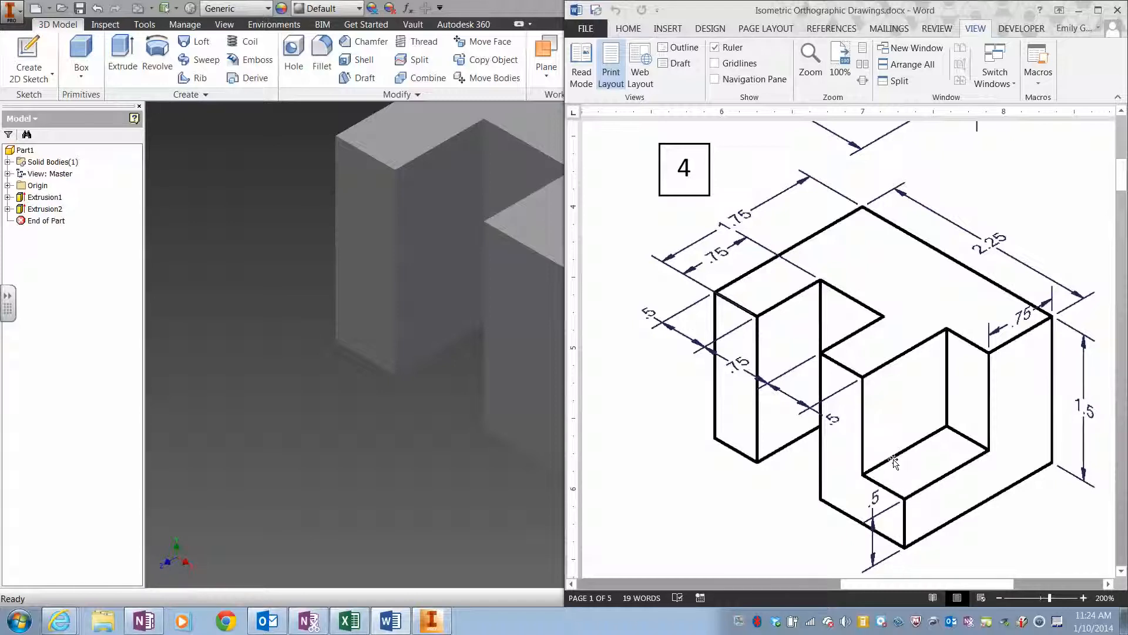
mouse_move(903, 345)
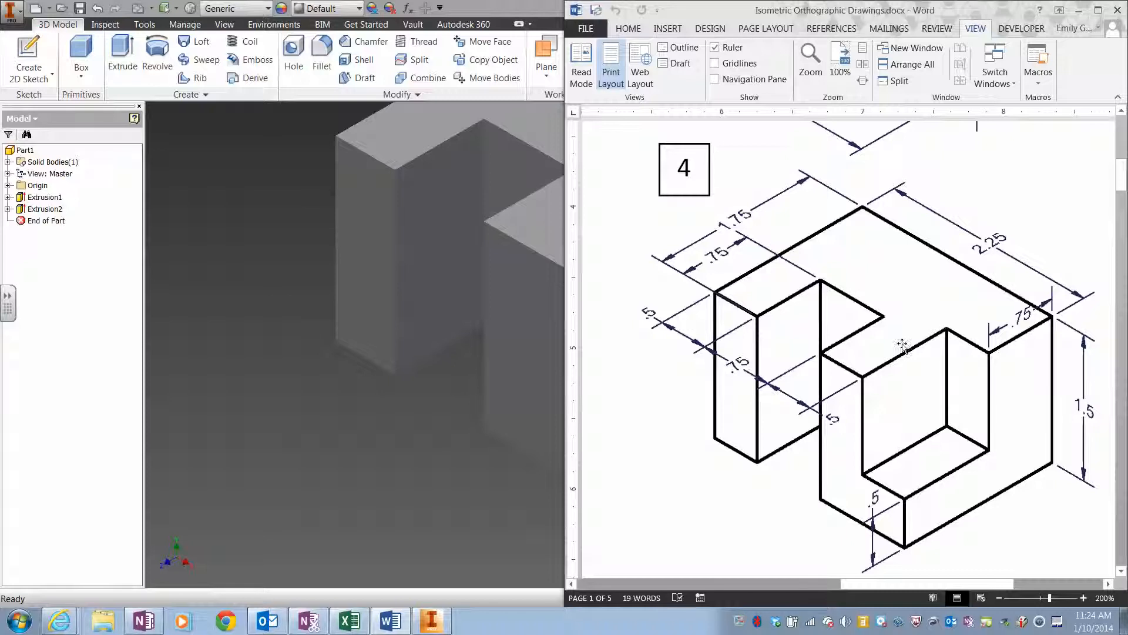
mouse_move(929, 441)
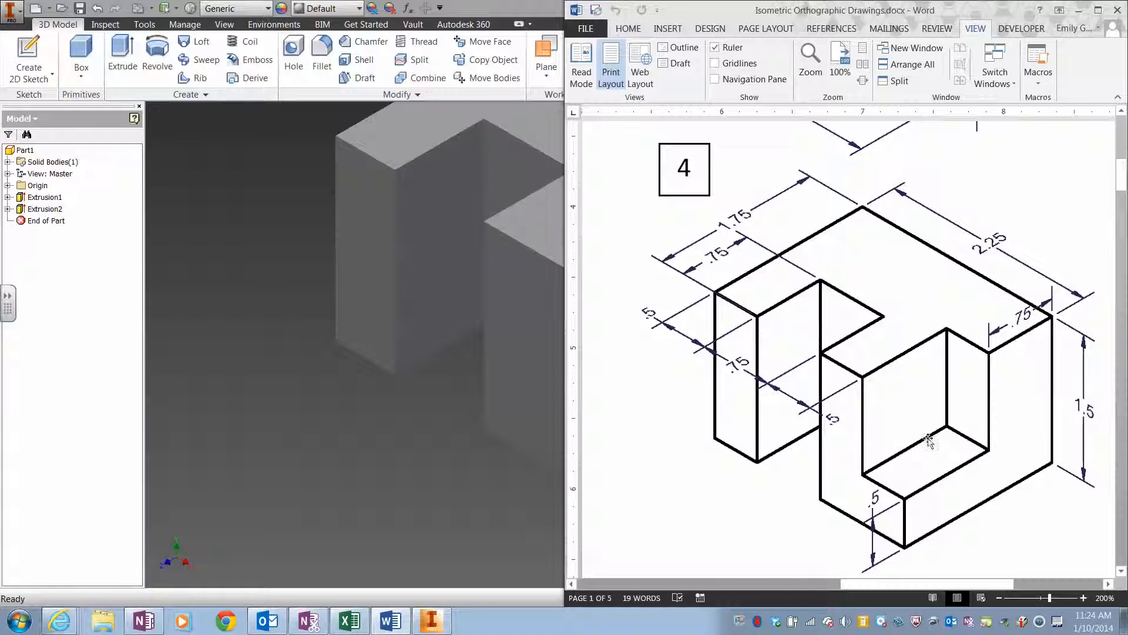
mouse_move(788, 396)
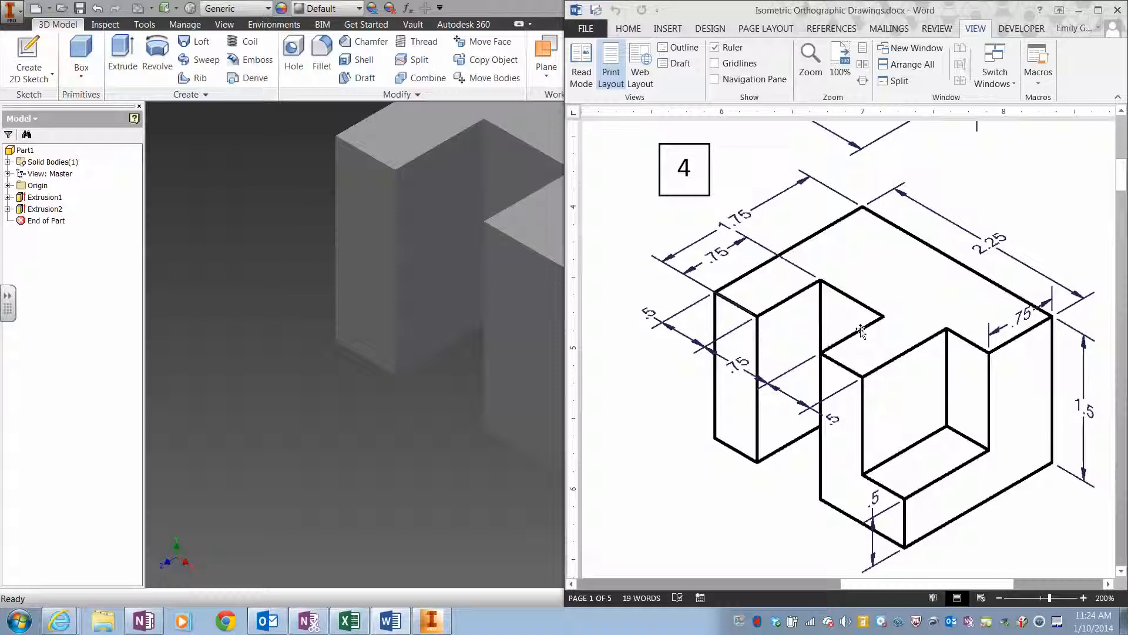
mouse_move(332, 307)
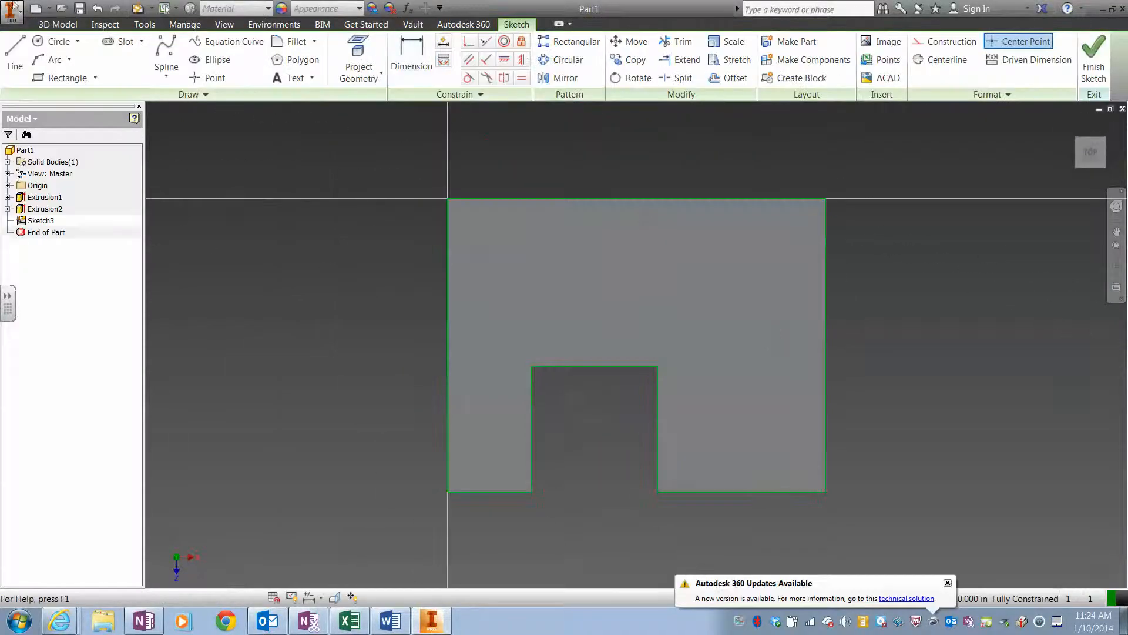
- Draw a rectangle at the top face's lower-right corner and dimension it 1.000 in
click(67, 77)
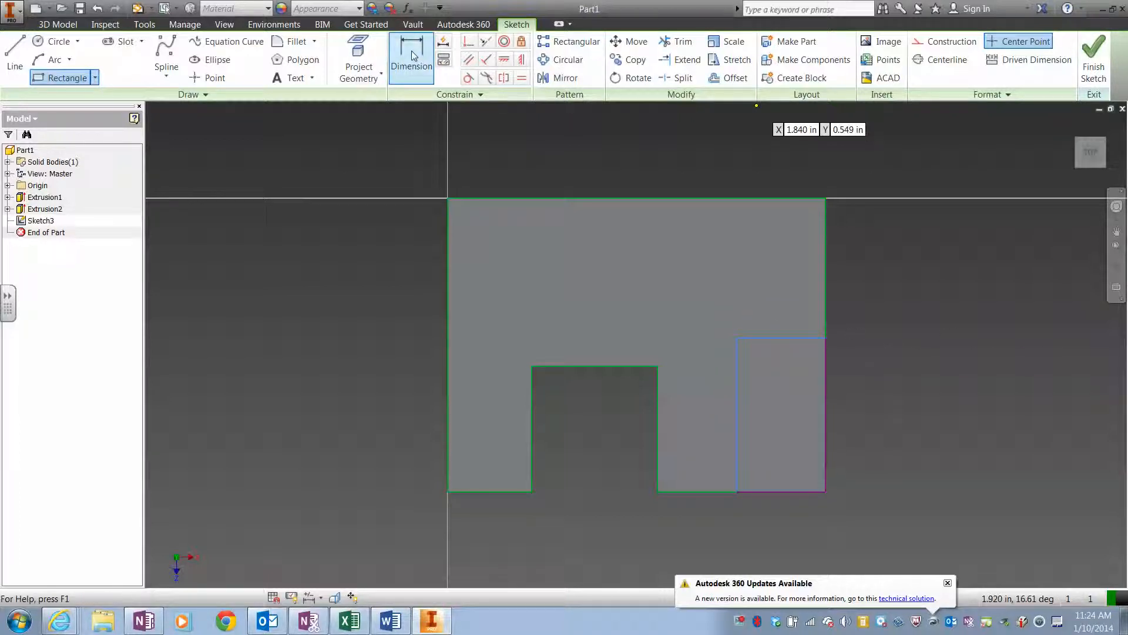
click(410, 60)
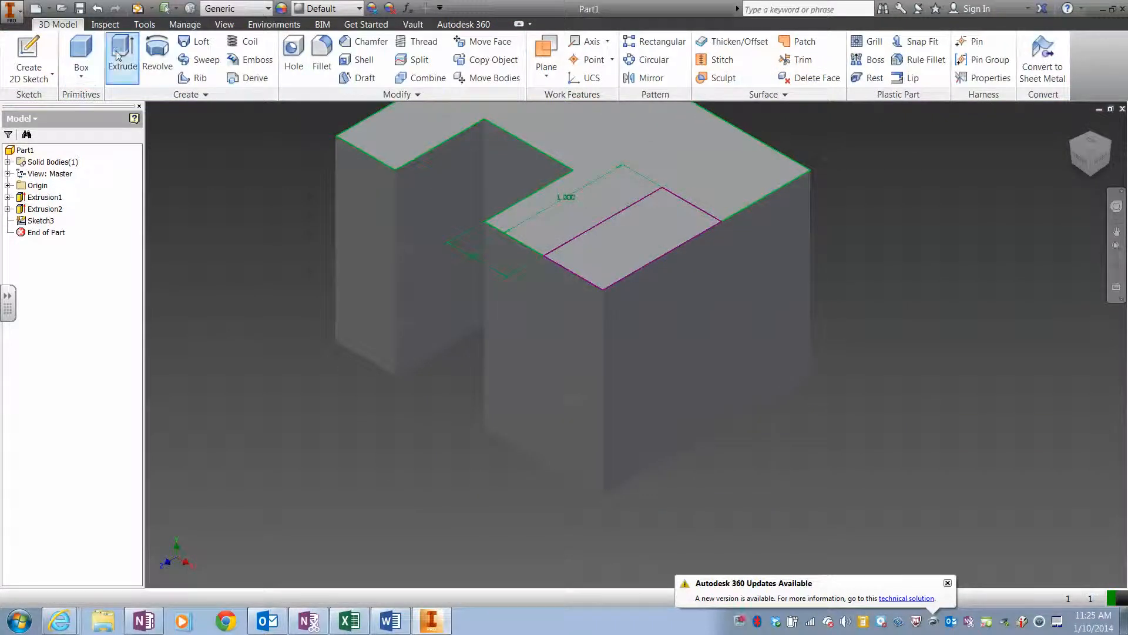
- Extrude the second rectangle as a cut 1 in deep
click(122, 60)
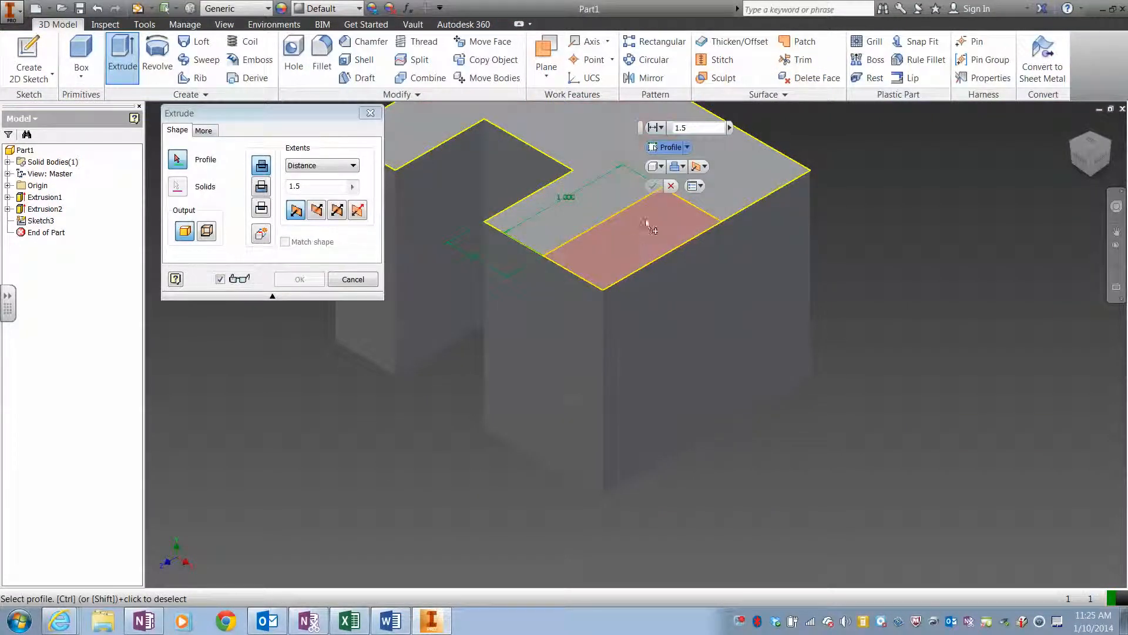
click(640, 226)
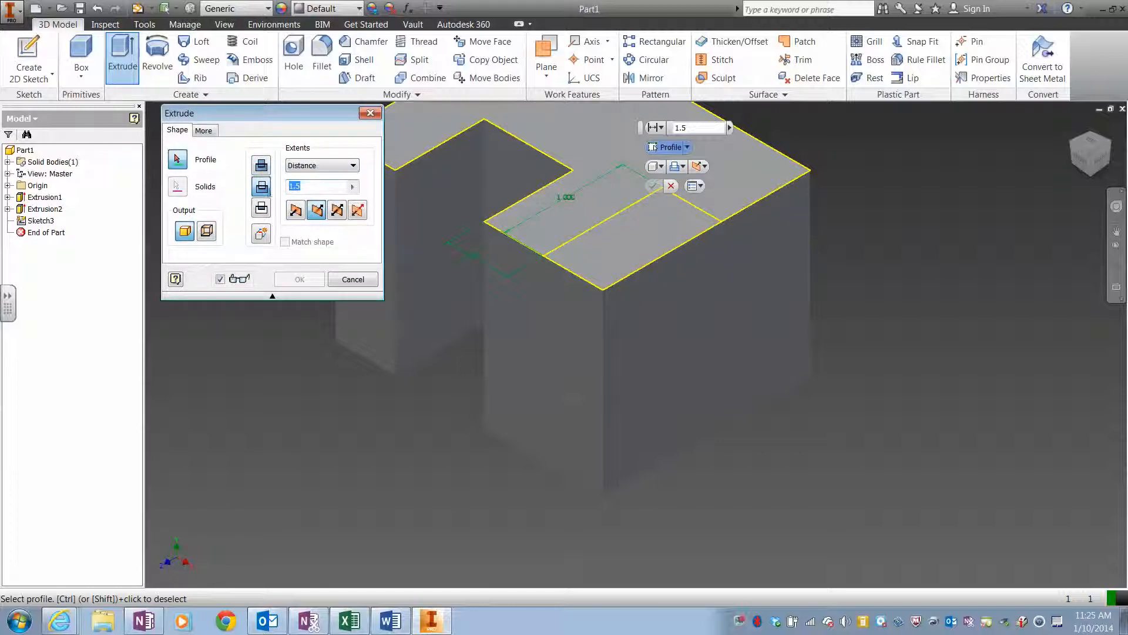
text(1)
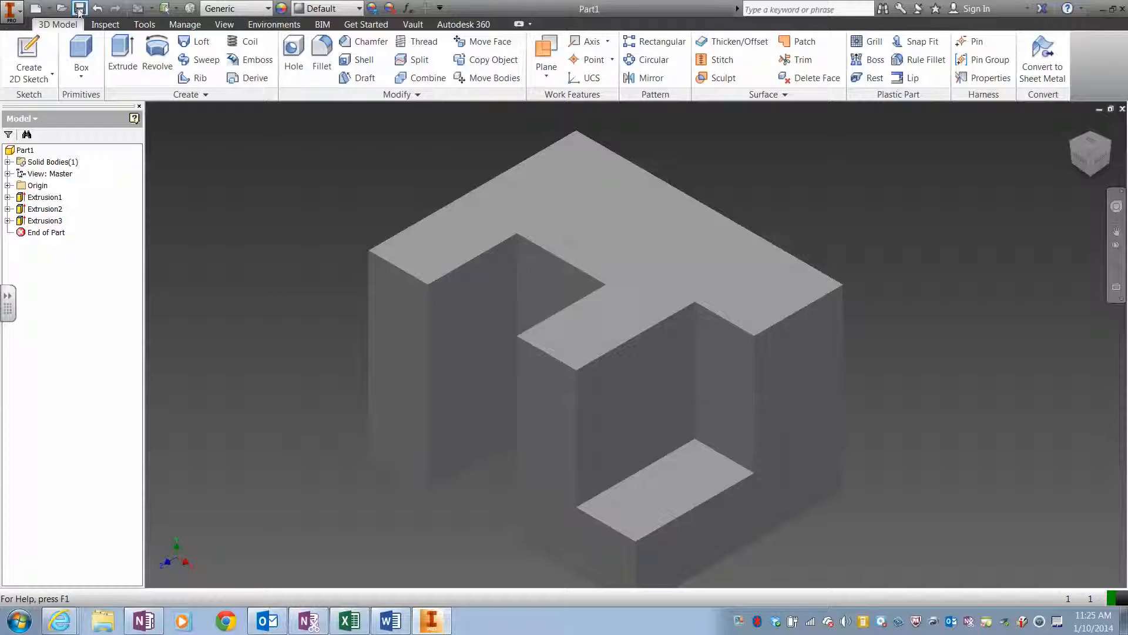
mouse_move(403, 572)
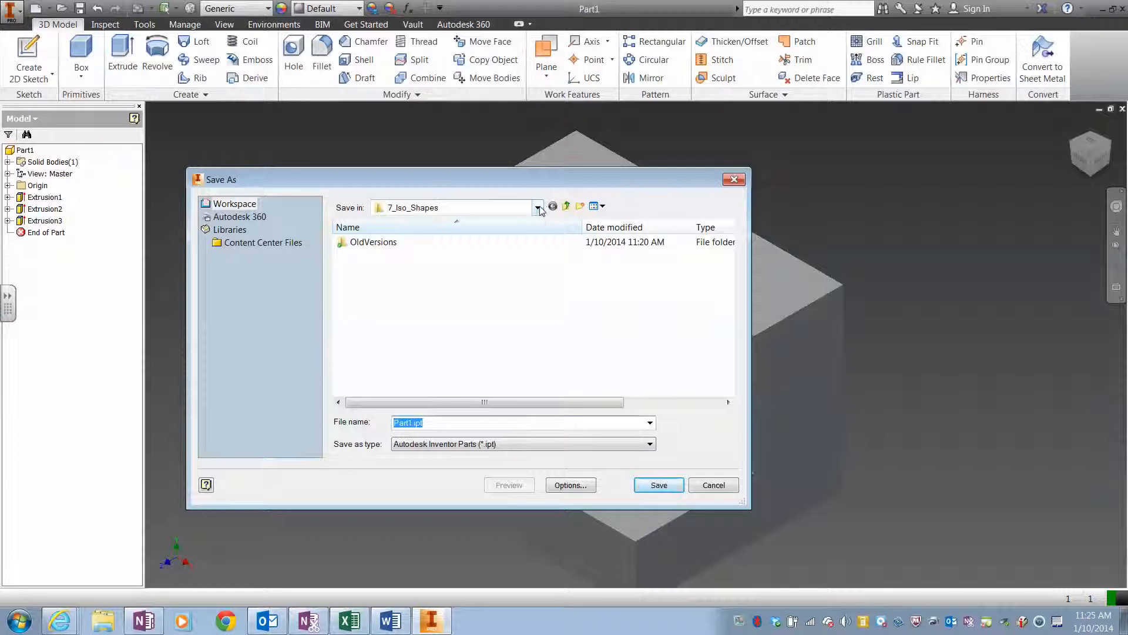
- Set the Save As location to the 7_Iso_Shapes folder
click(537, 207)
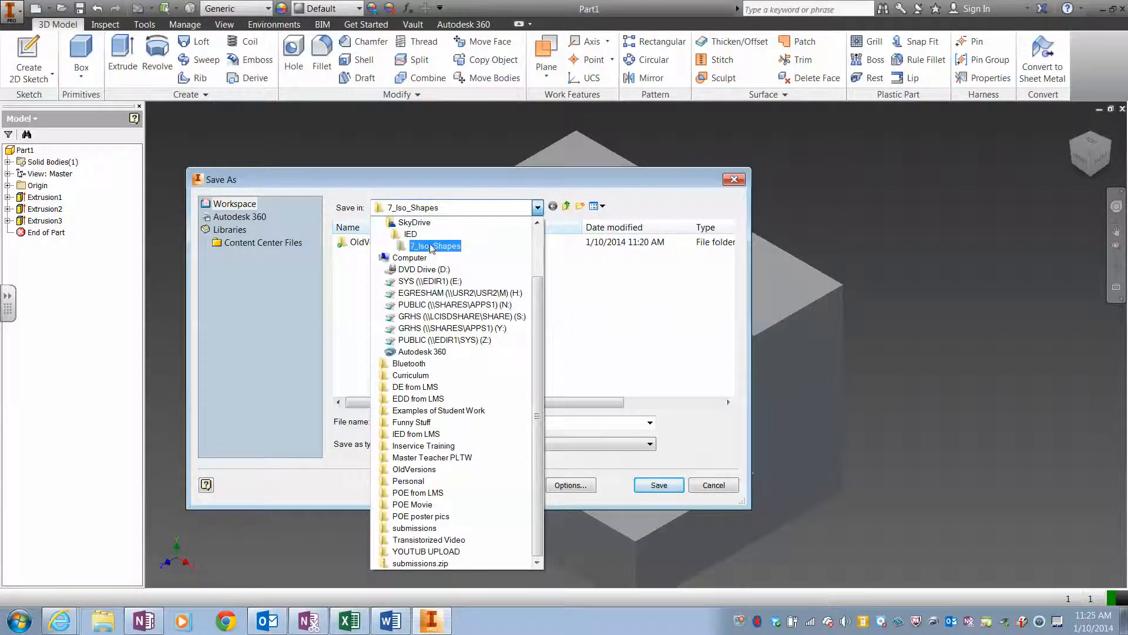
click(435, 246)
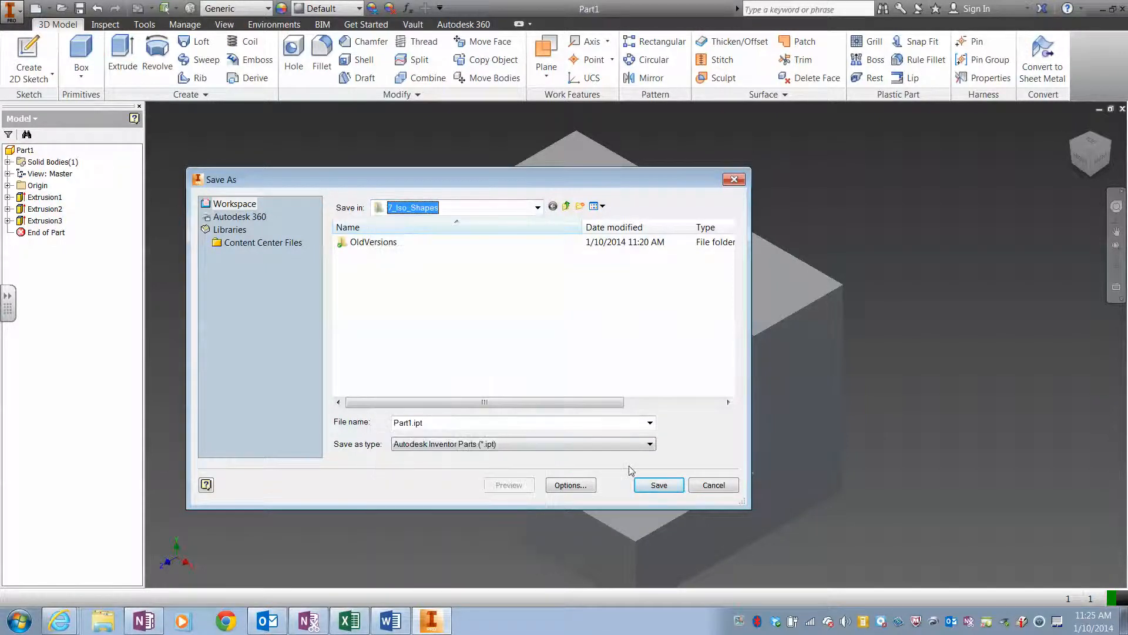